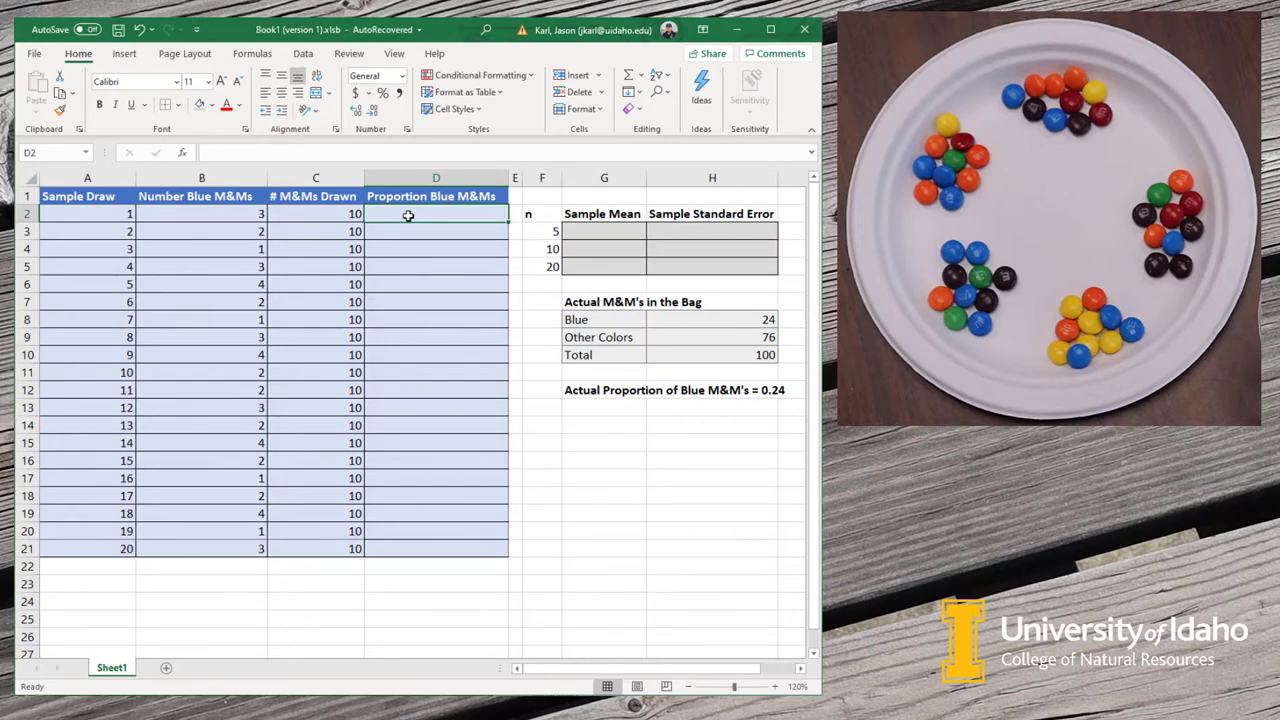
Step: Enter =B2/C2 for the first draw and fill the proportion down through all 20 draws
type("=B2")
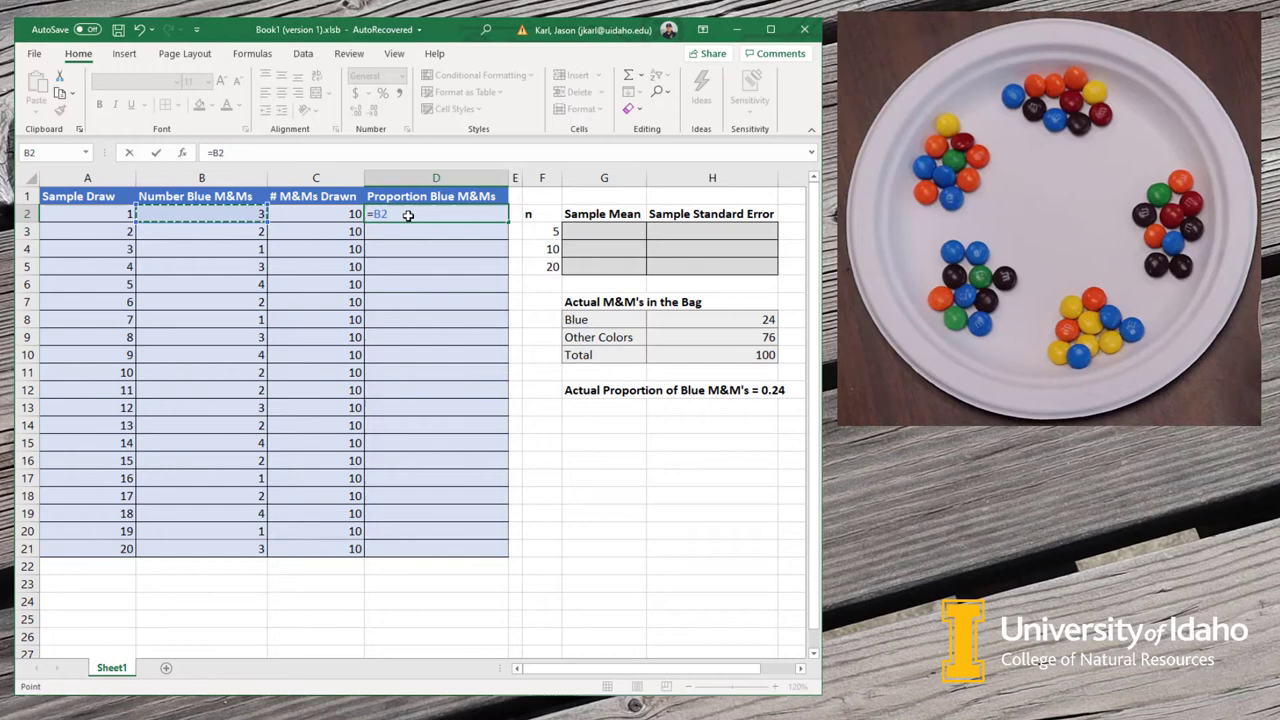
left_click(316, 212)
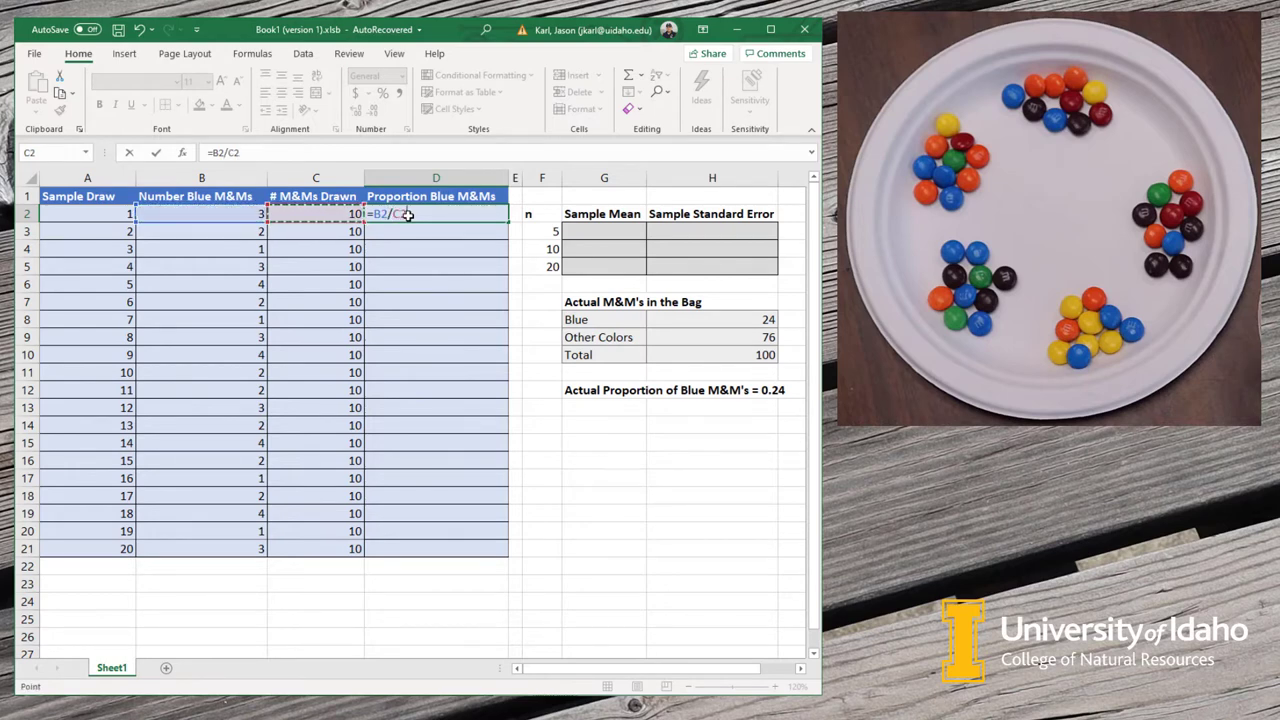
key("Enter")
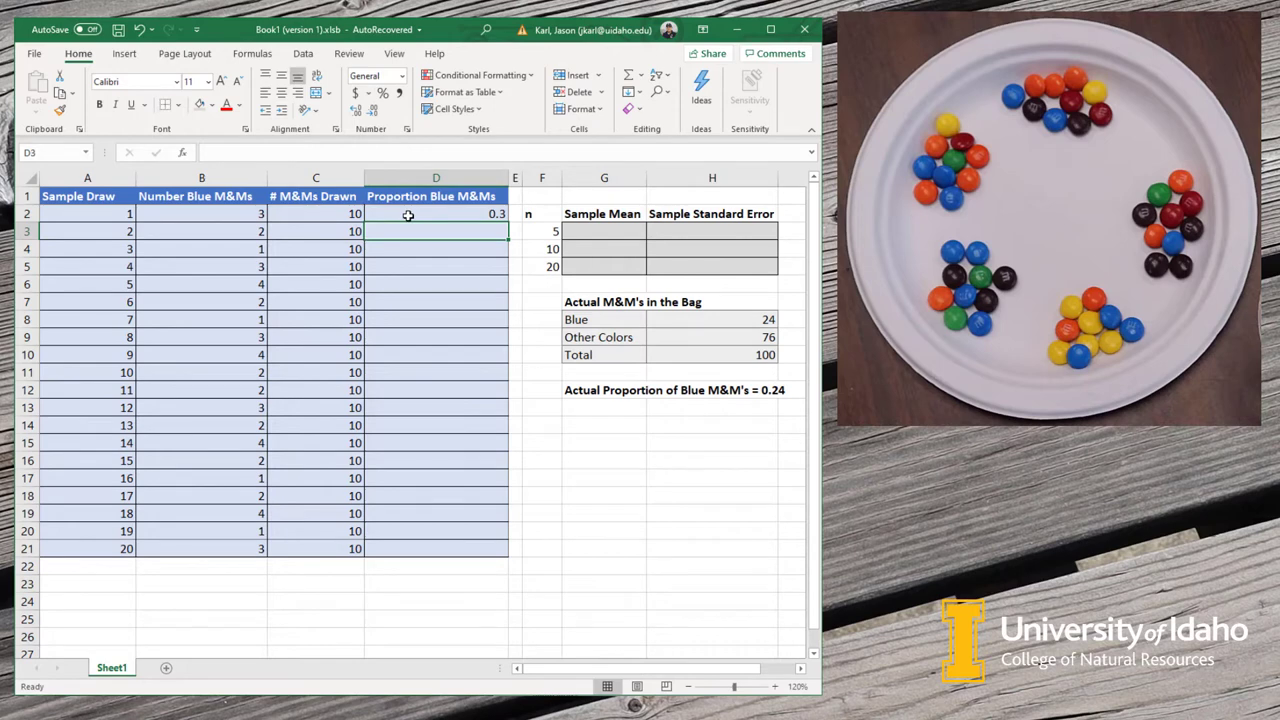
left_click(436, 212)
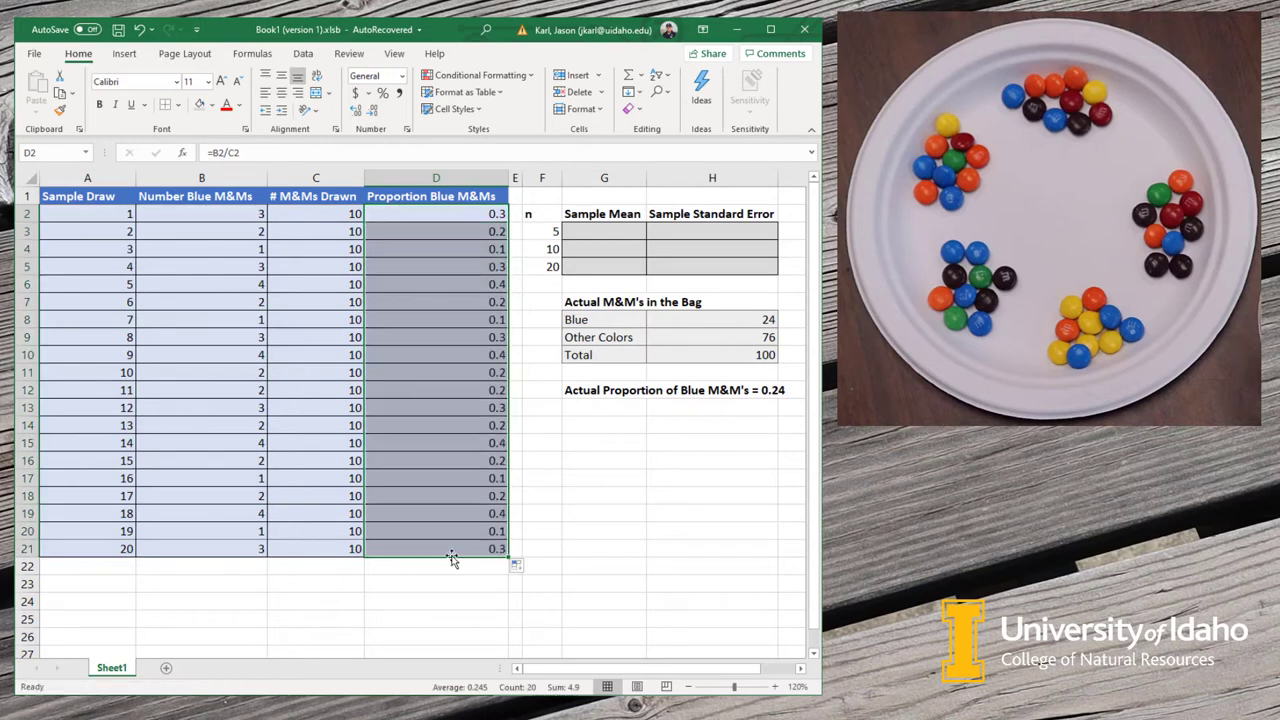
mouse_move(448, 546)
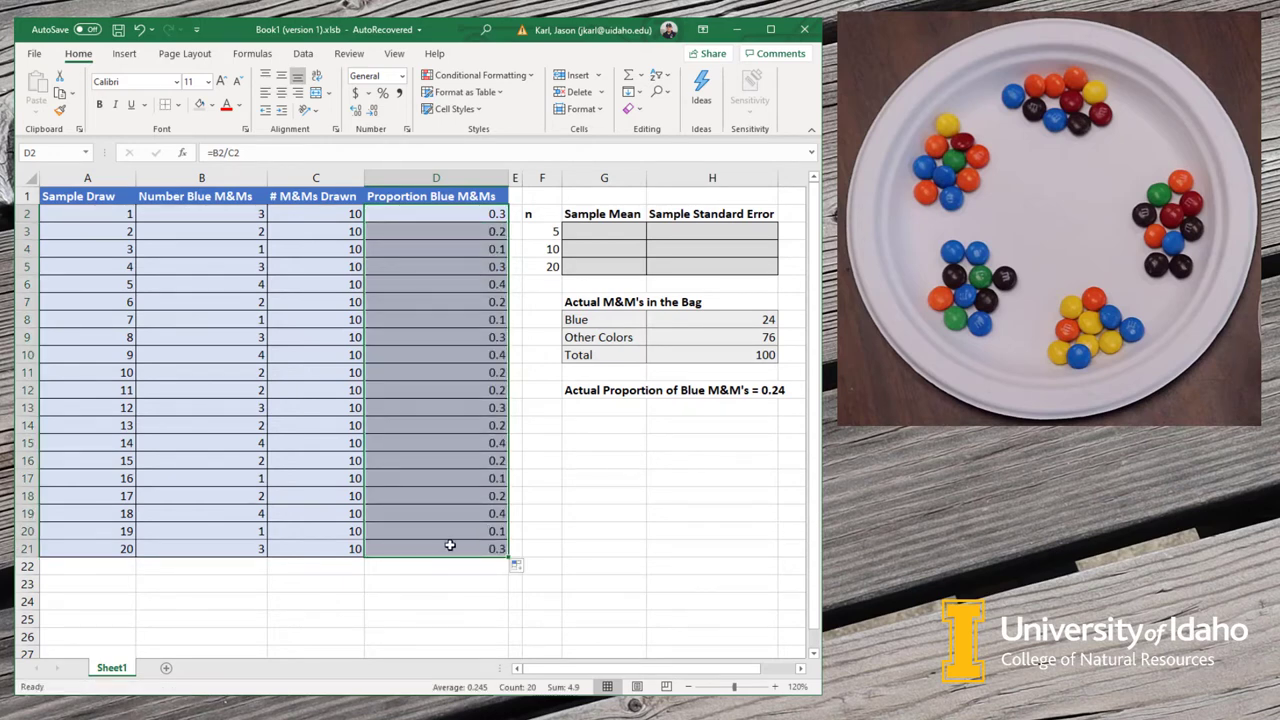
left_click(436, 566)
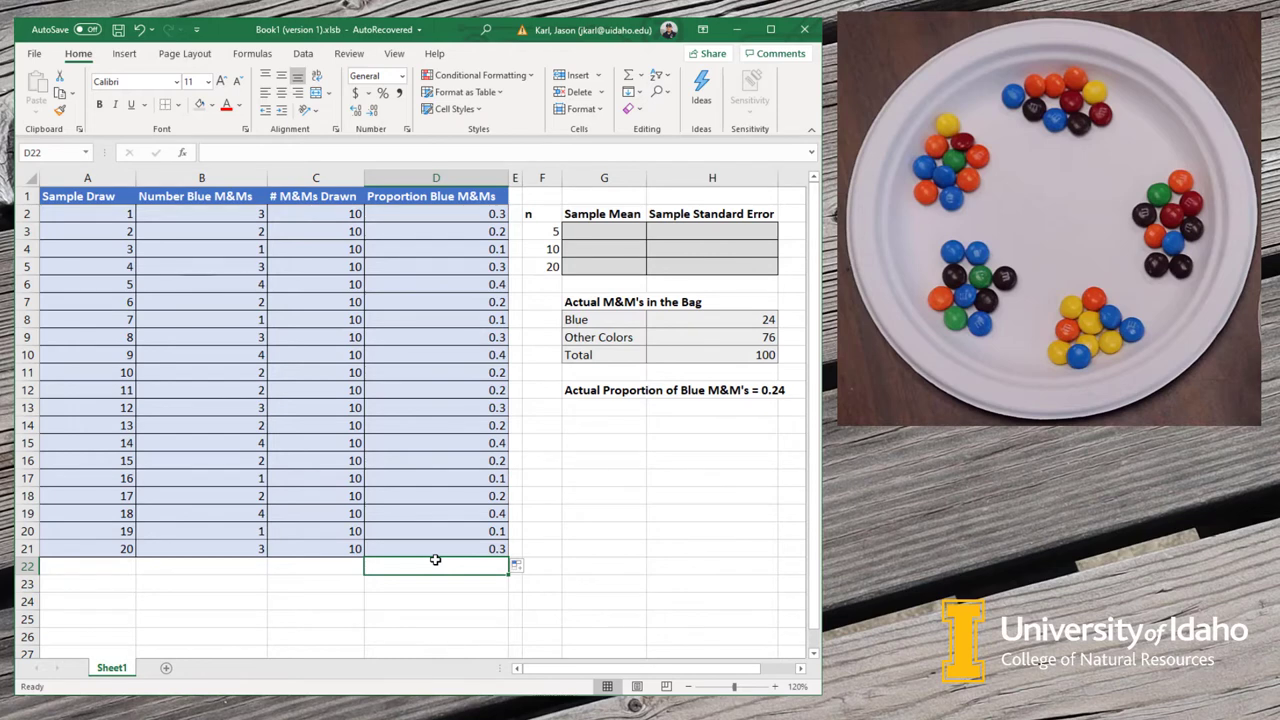
mouse_move(436, 560)
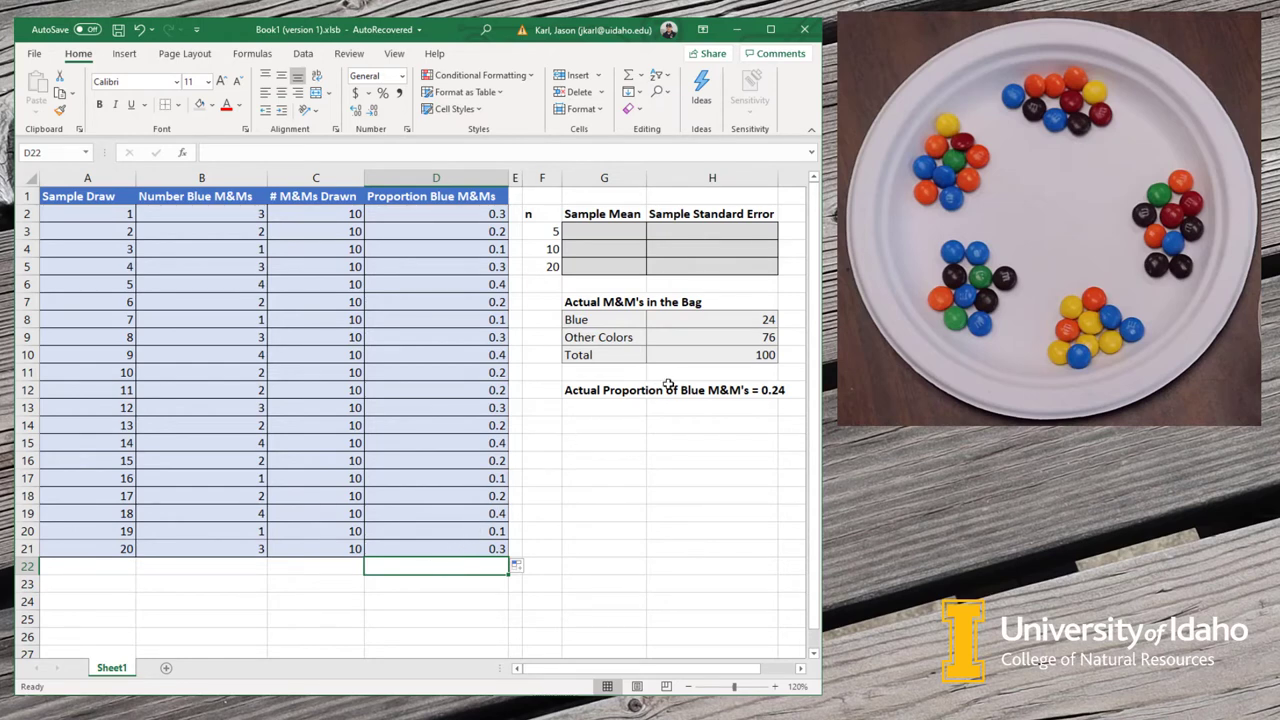
mouse_move(786, 324)
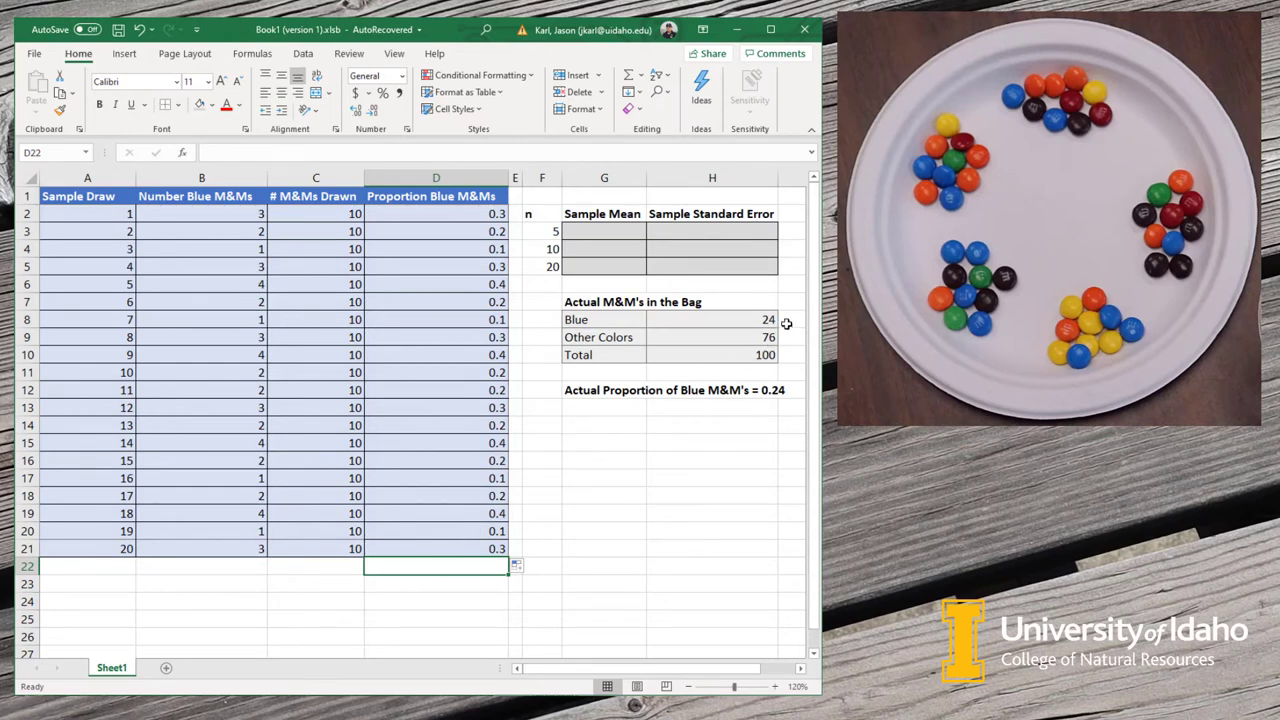
mouse_move(746, 320)
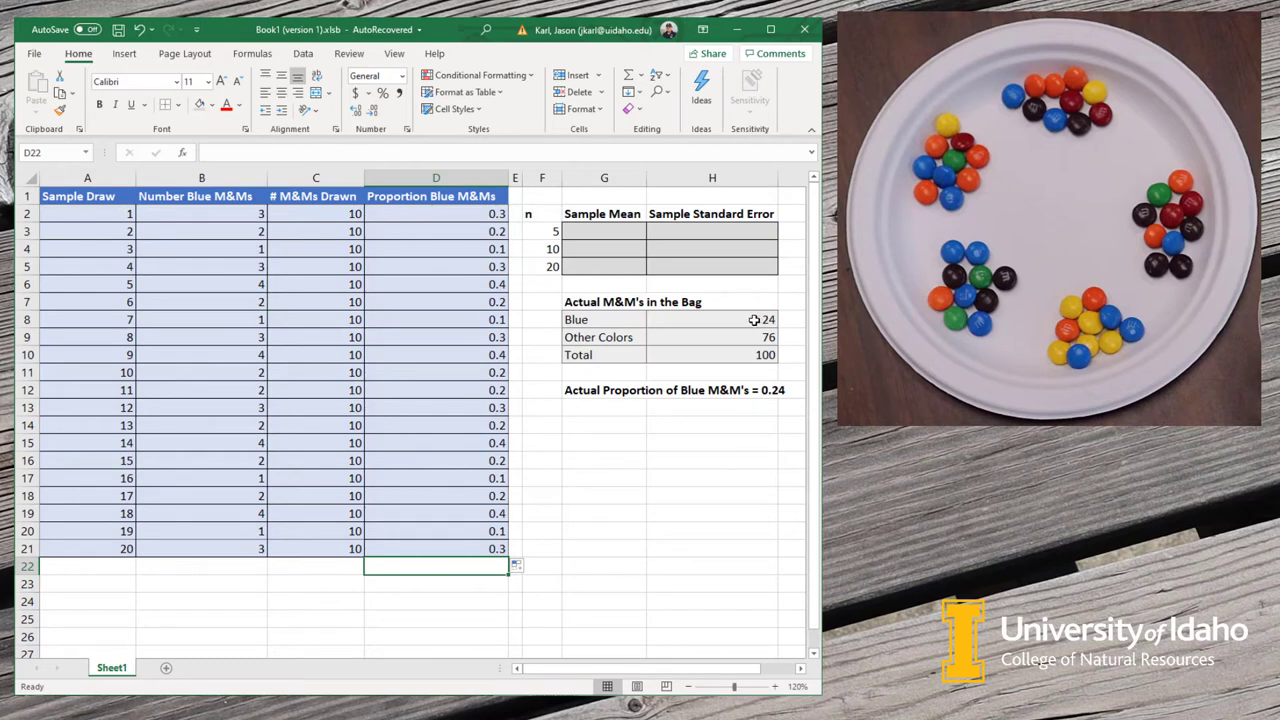
mouse_move(736, 344)
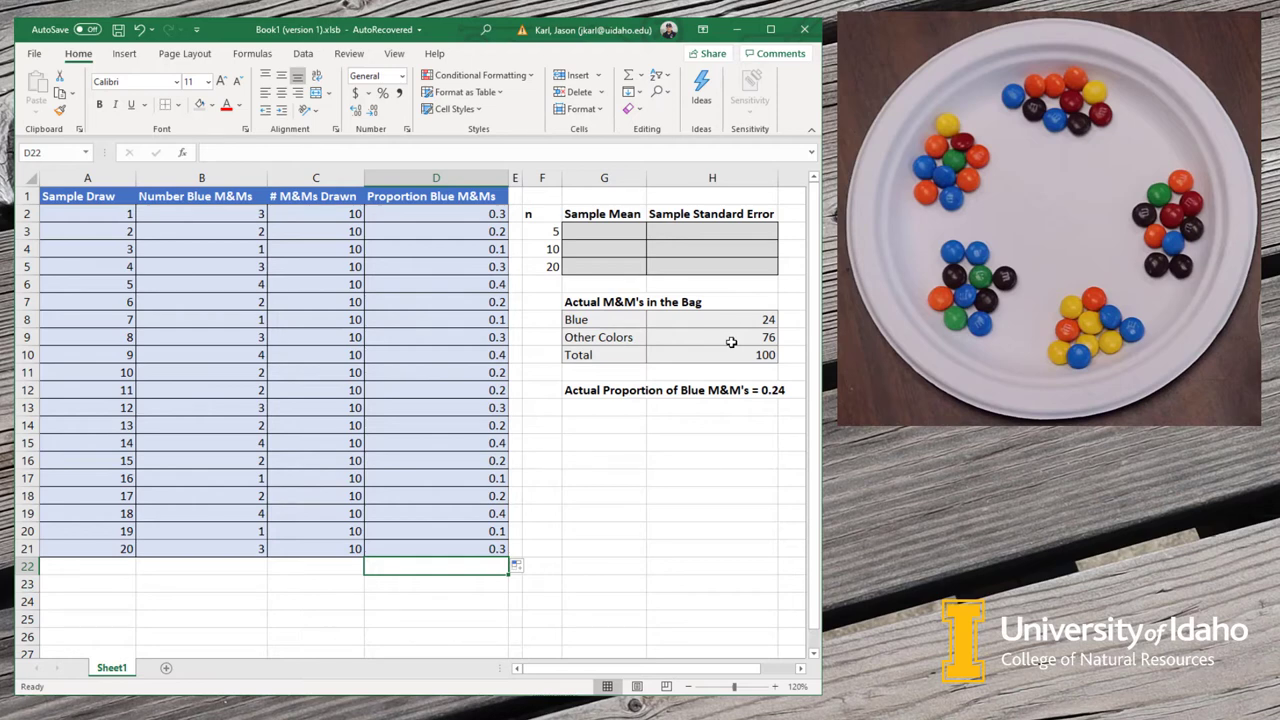
left_click(740, 356)
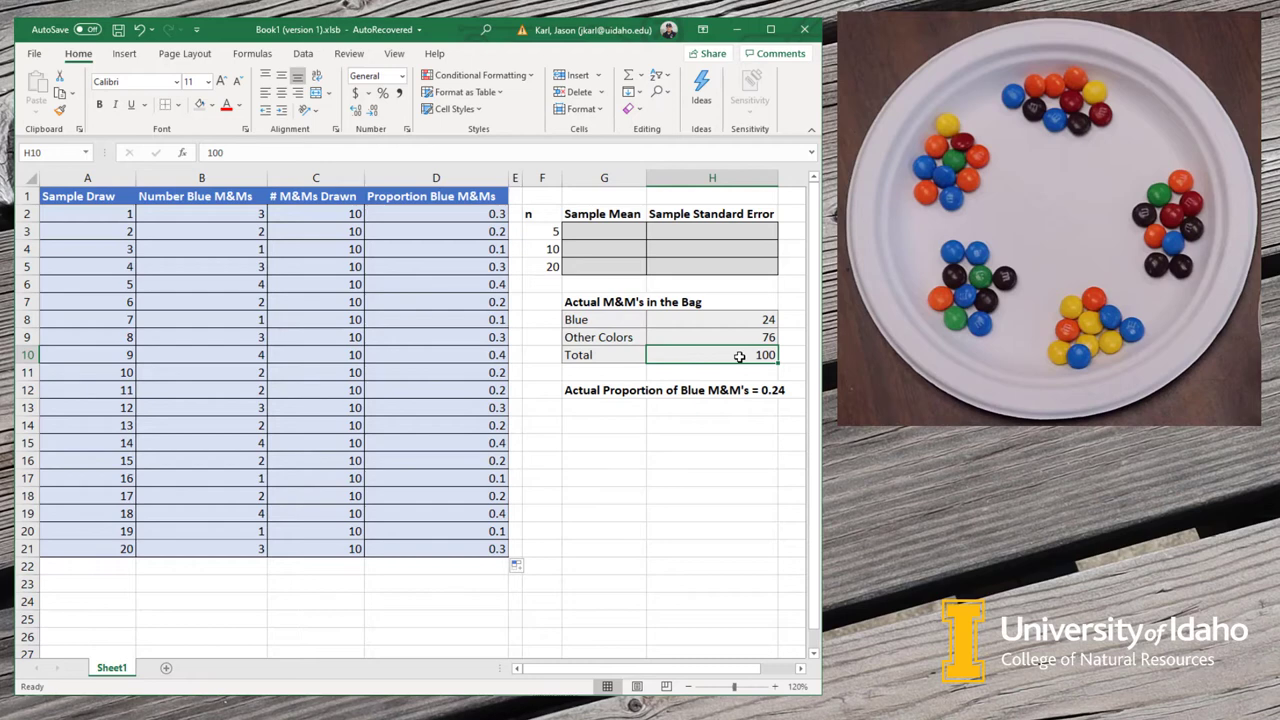
mouse_move(744, 390)
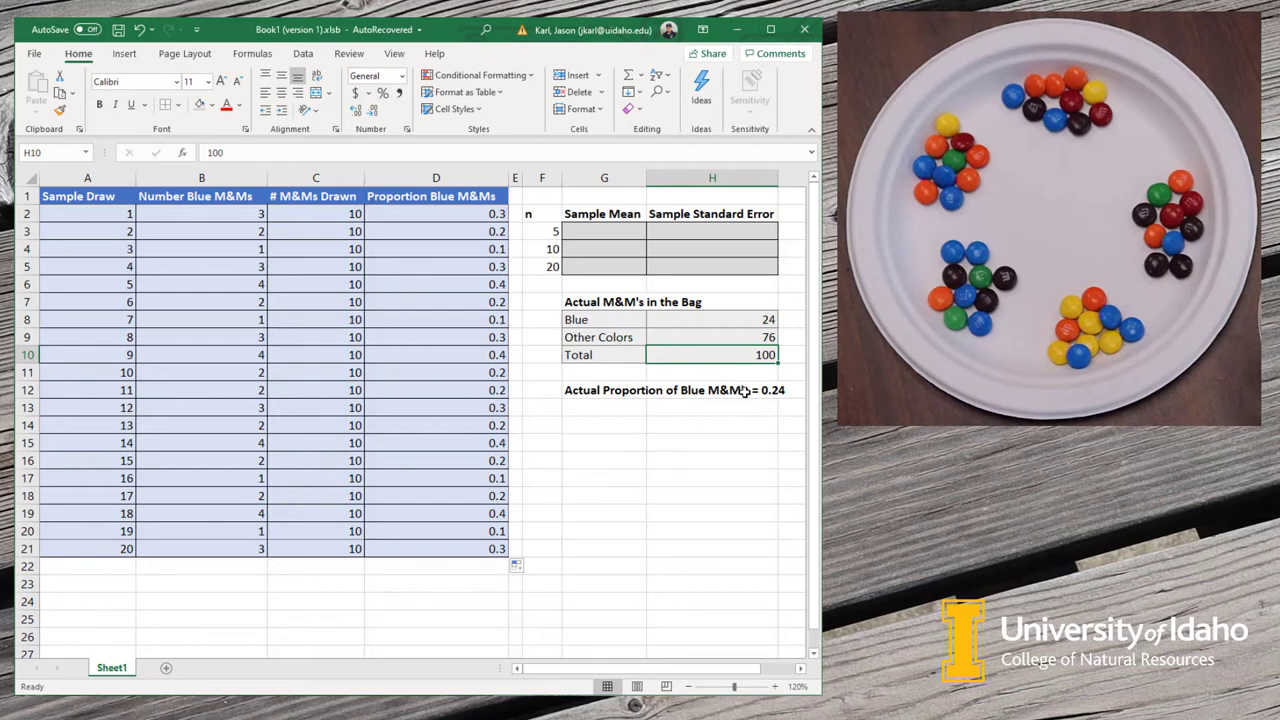
left_click(712, 390)
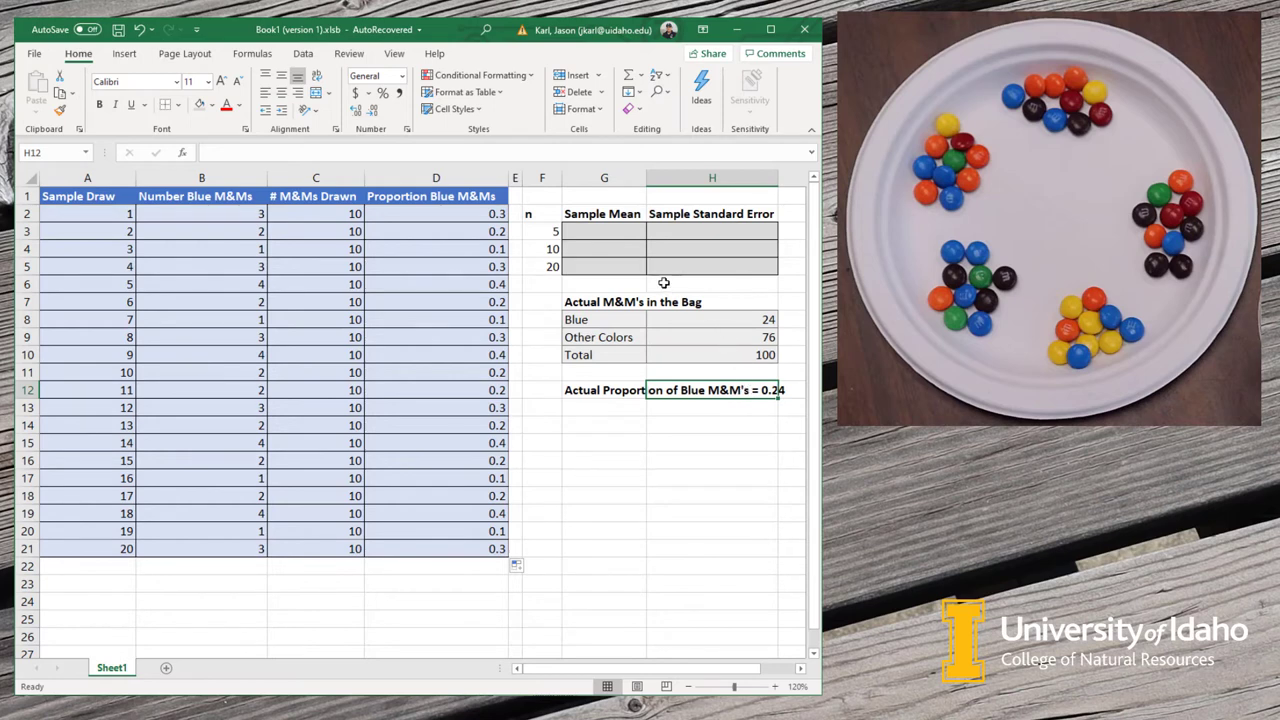
left_click(604, 232)
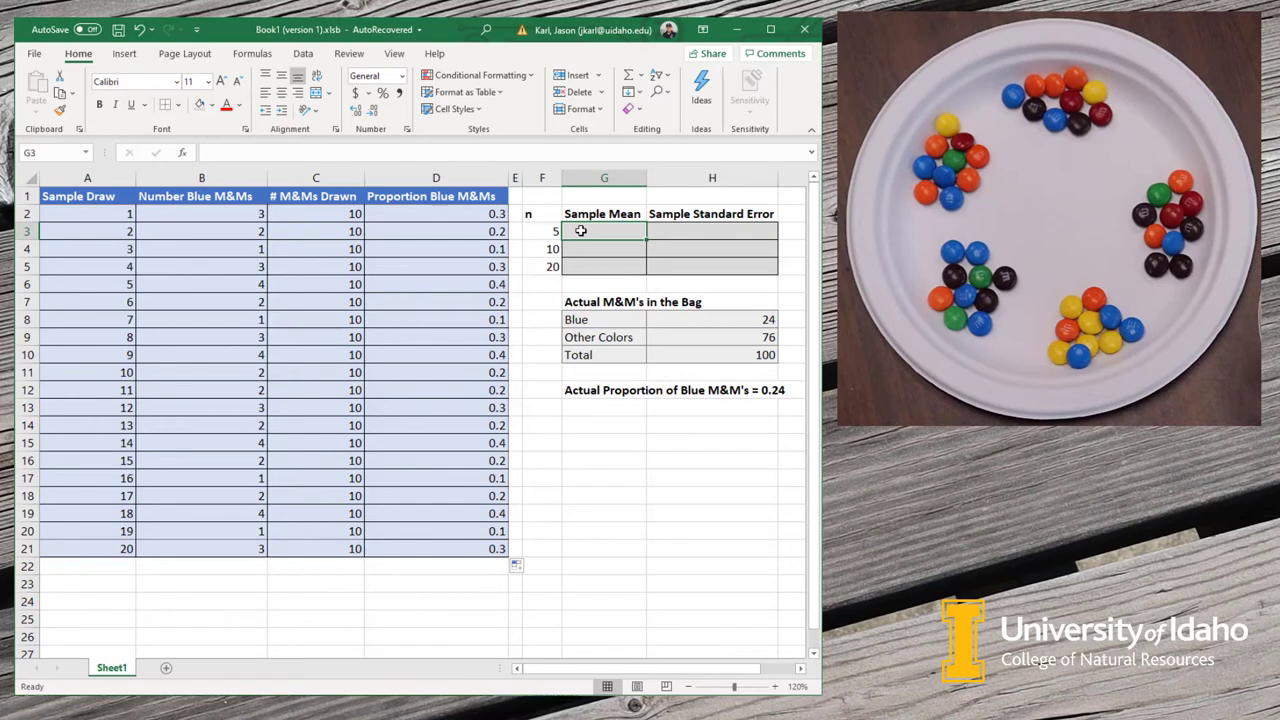
Step: Average the first five proportions (D2:D6) to get the n=5 sample mean of 0.26
type("=")
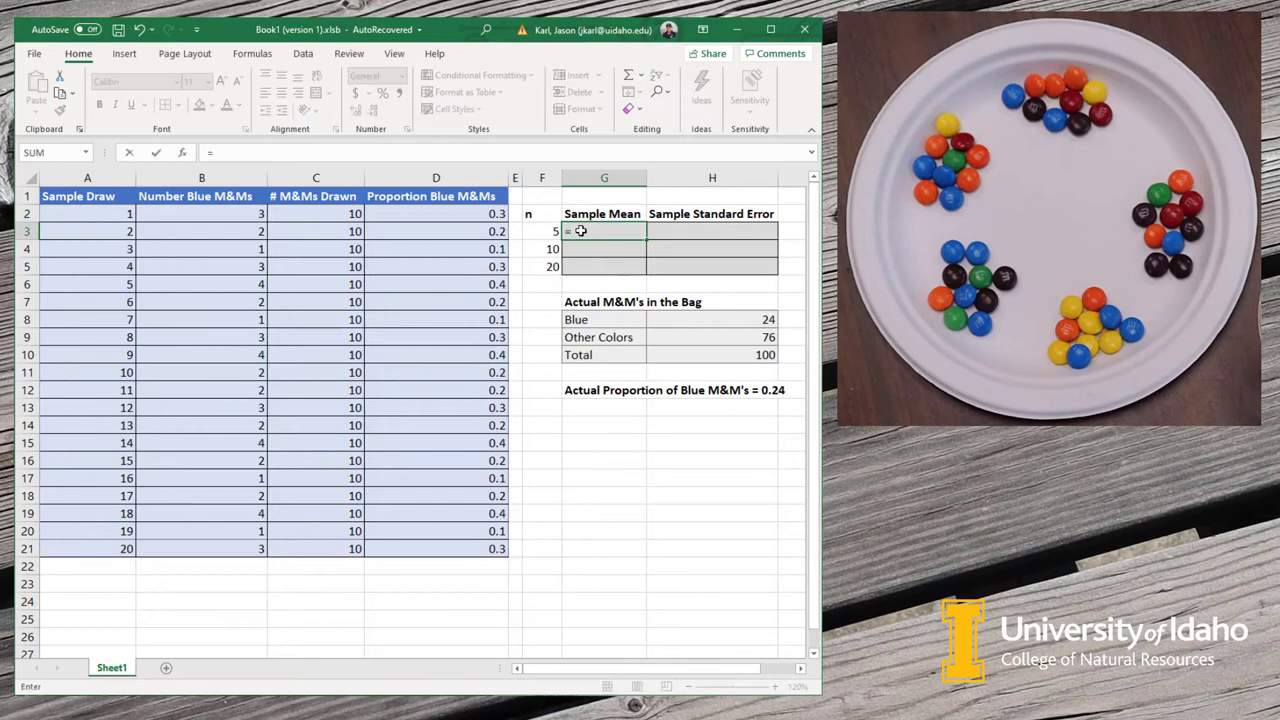
type("average")
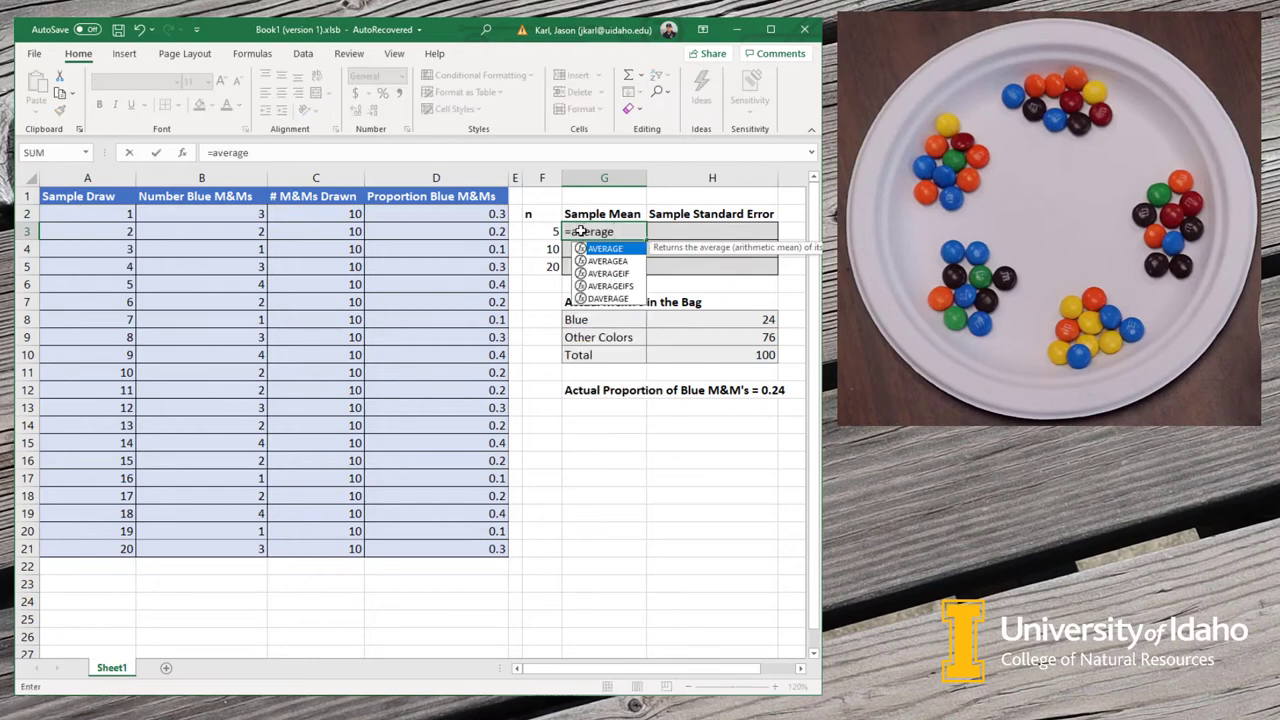
type("(D2:D6")
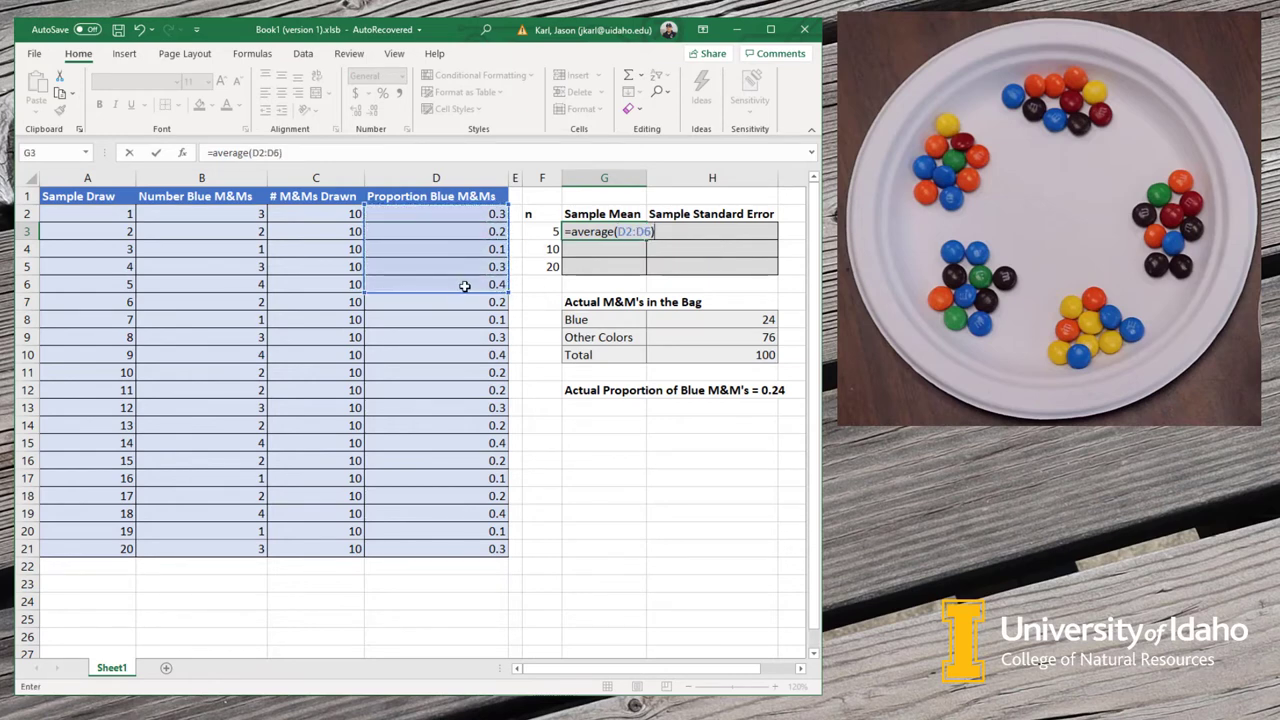
key("Enter")
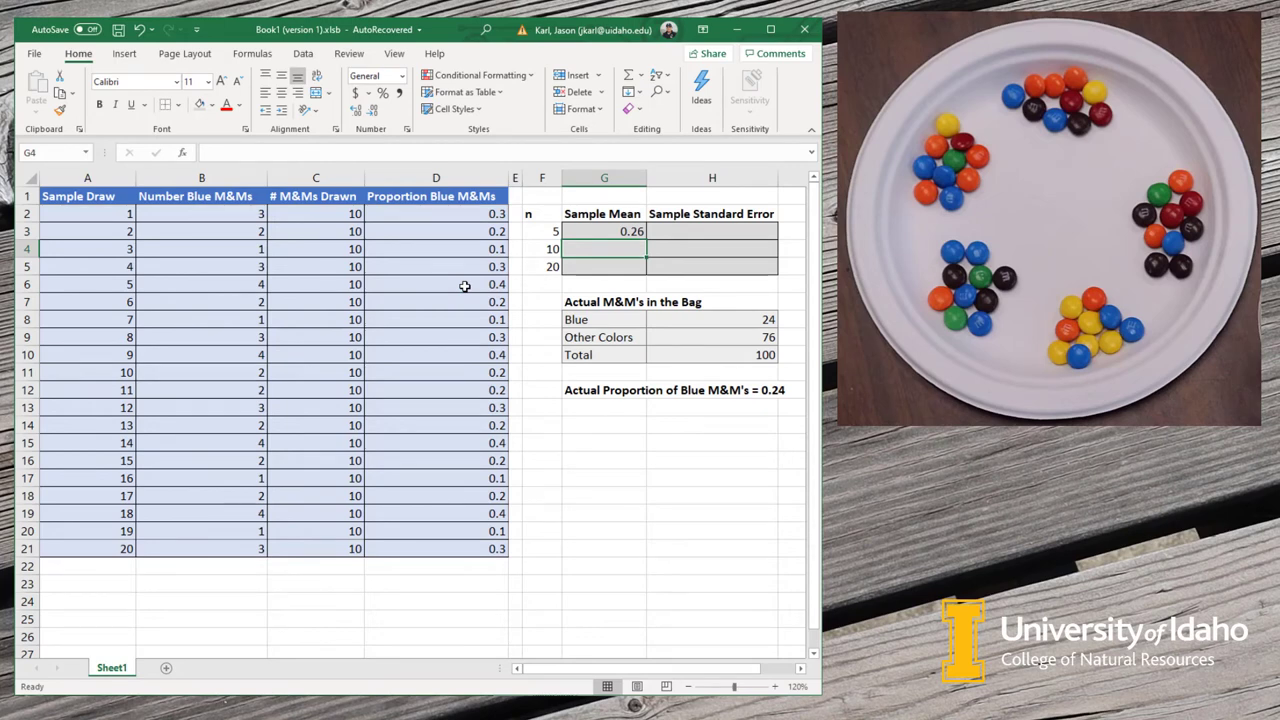
left_click(712, 232)
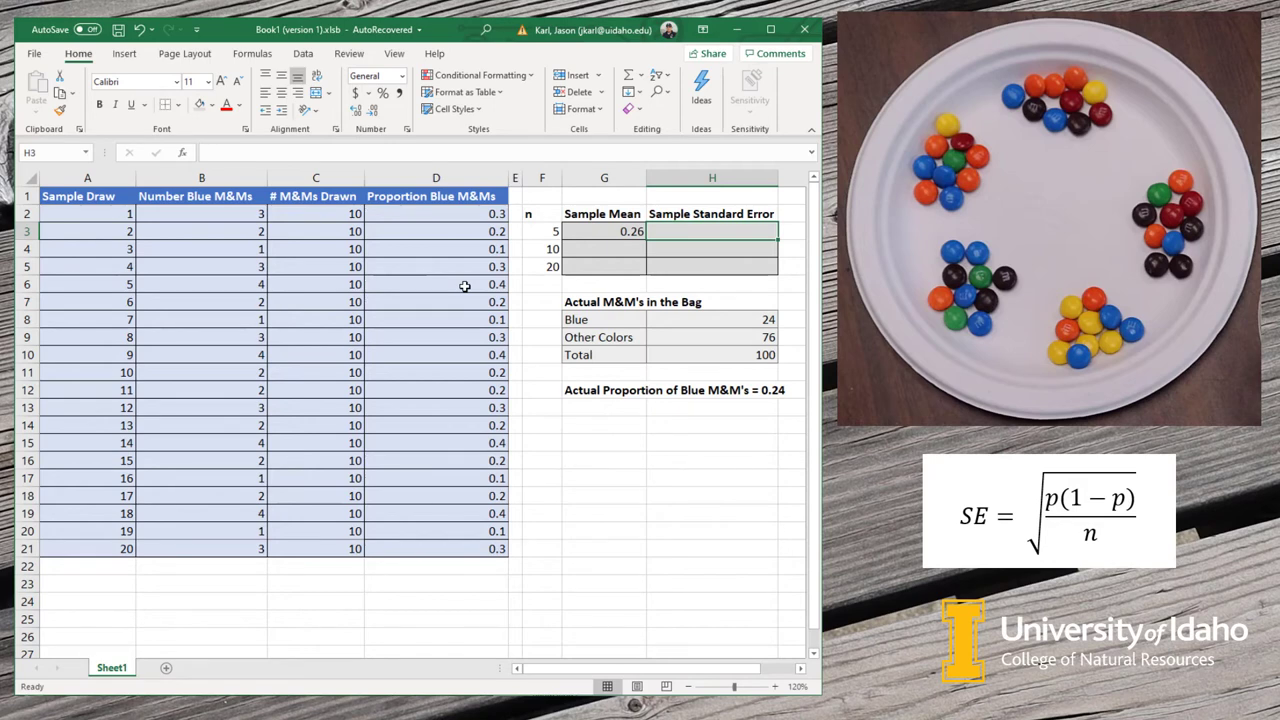
Step: Compute the n=5 standard error as SQRT(G3*(1-G3)/F3), shown to three decimals as 0.196
type("=")
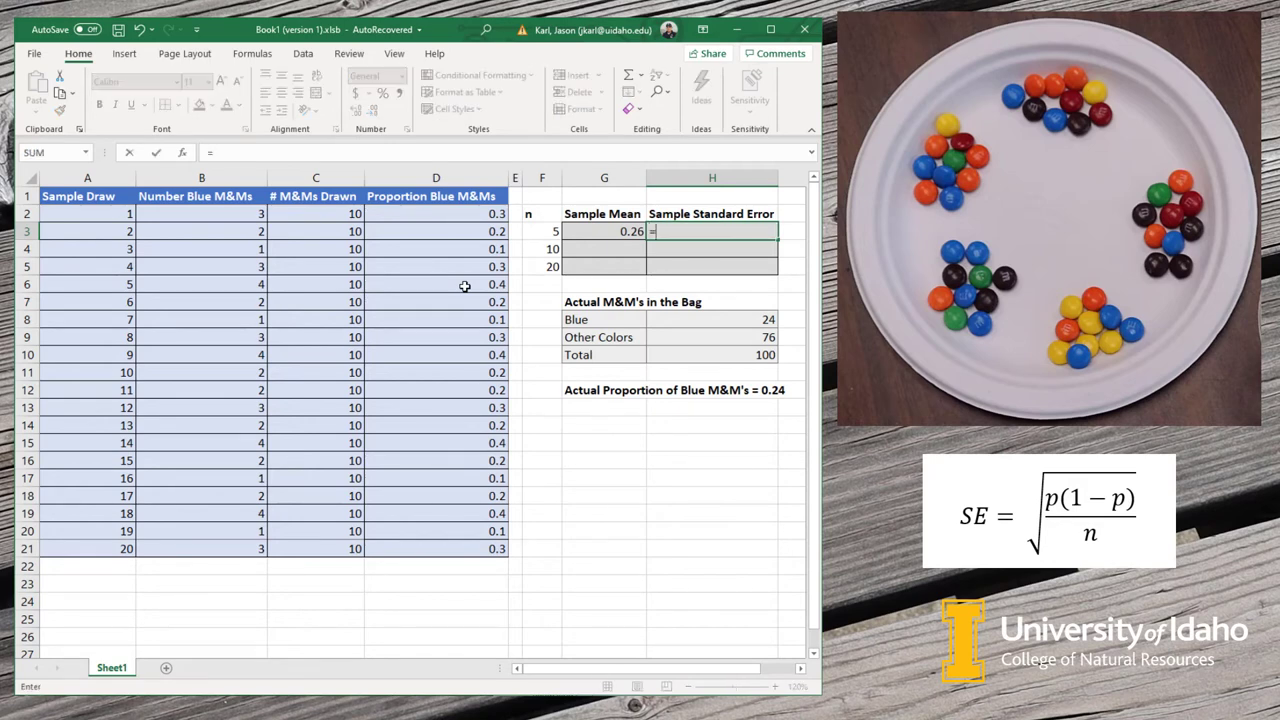
type("=sqrt(")
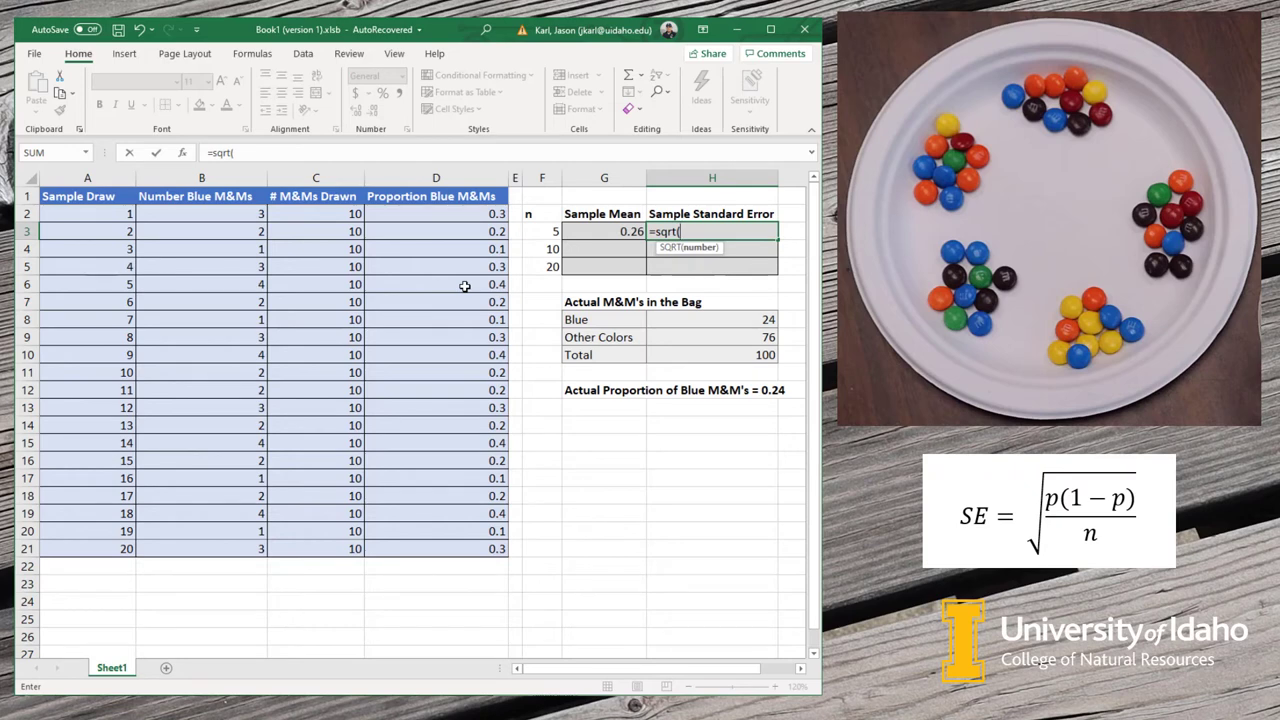
left_click(604, 232)
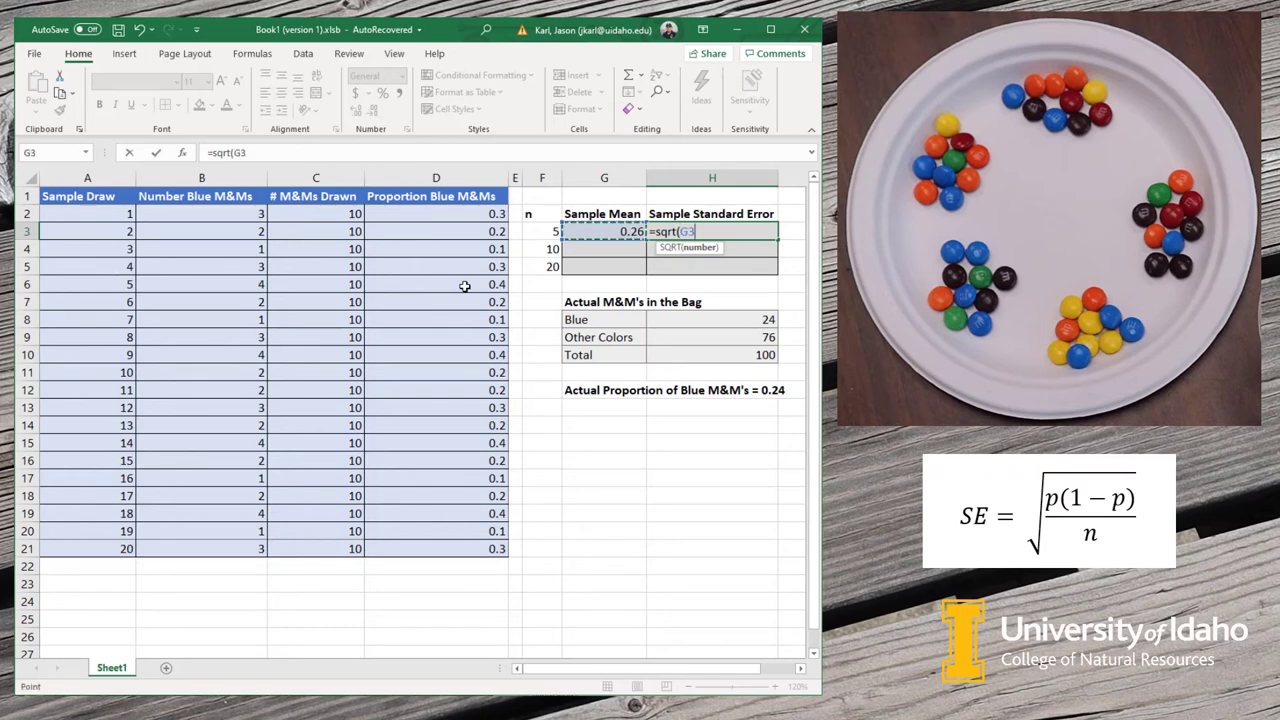
type("*(1-G3")
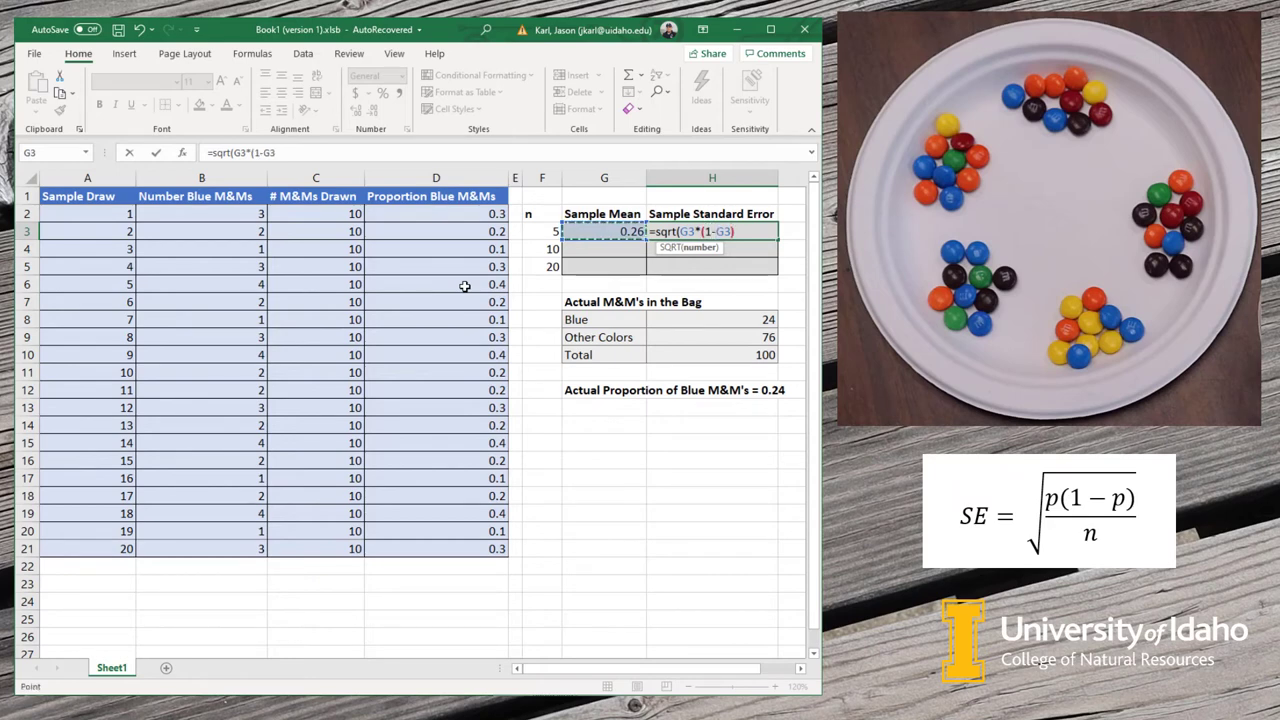
type("/")
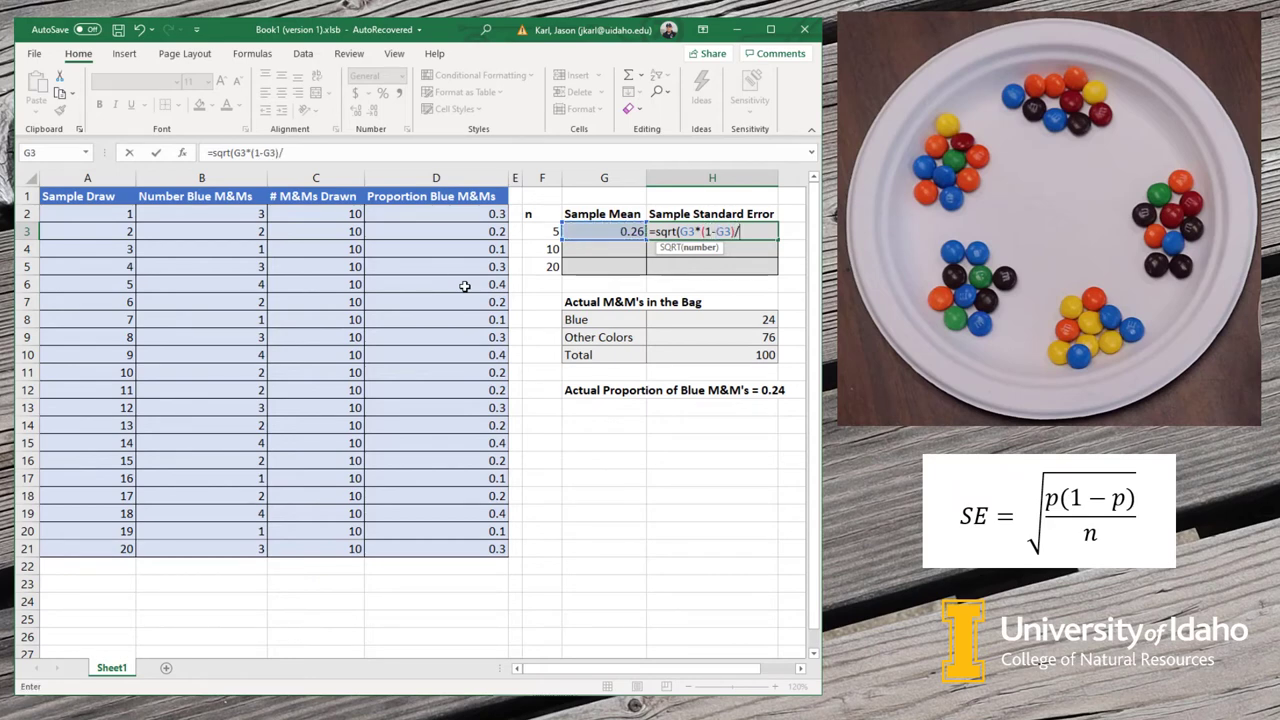
left_click(544, 230)
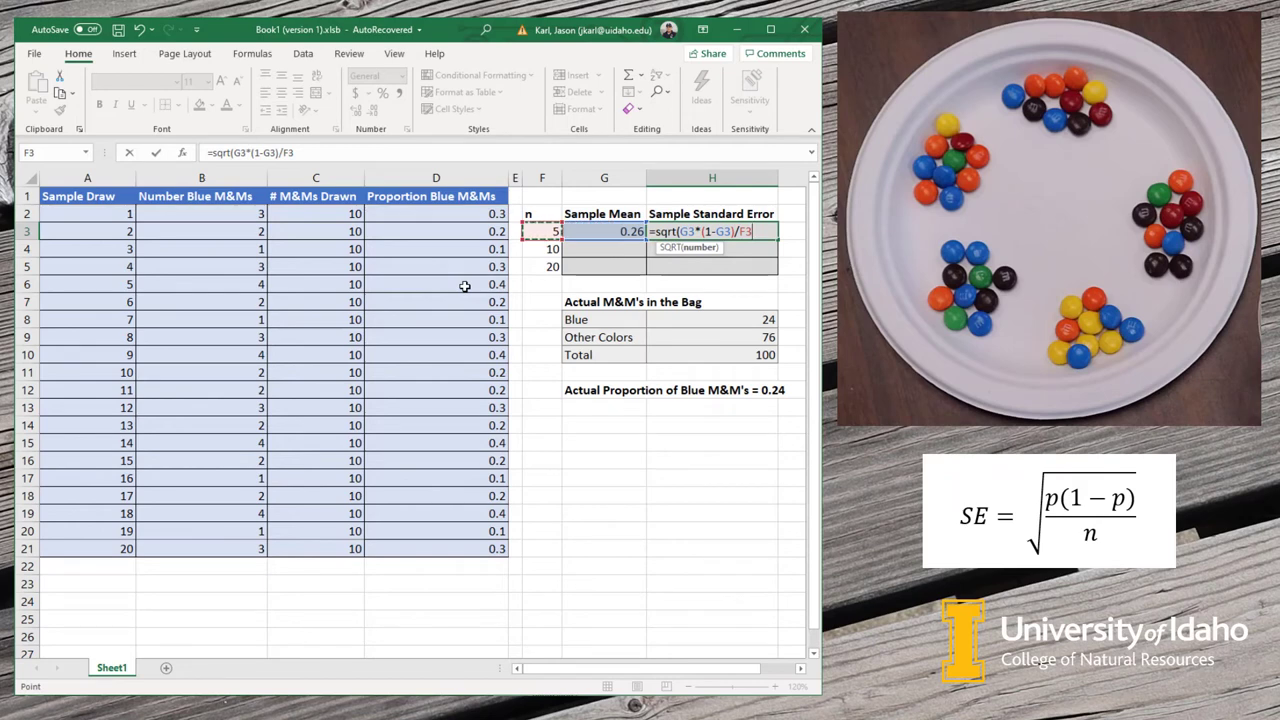
key("Enter")
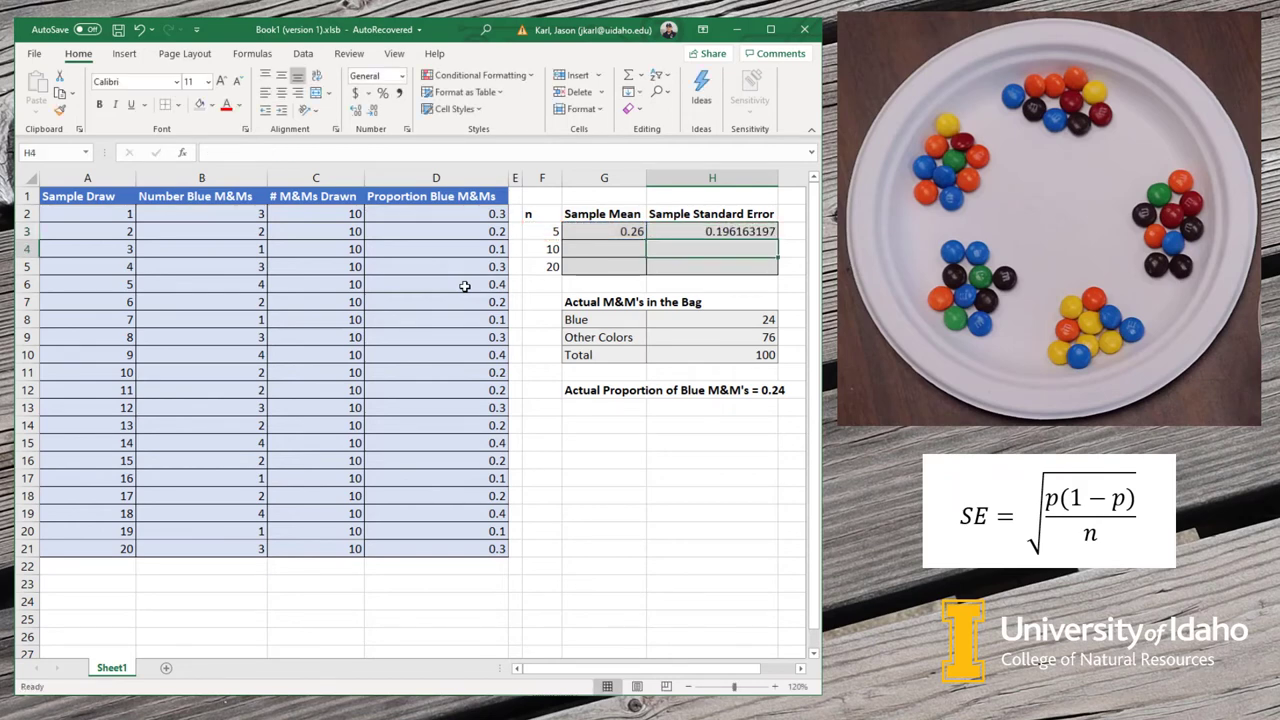
left_click(712, 232)
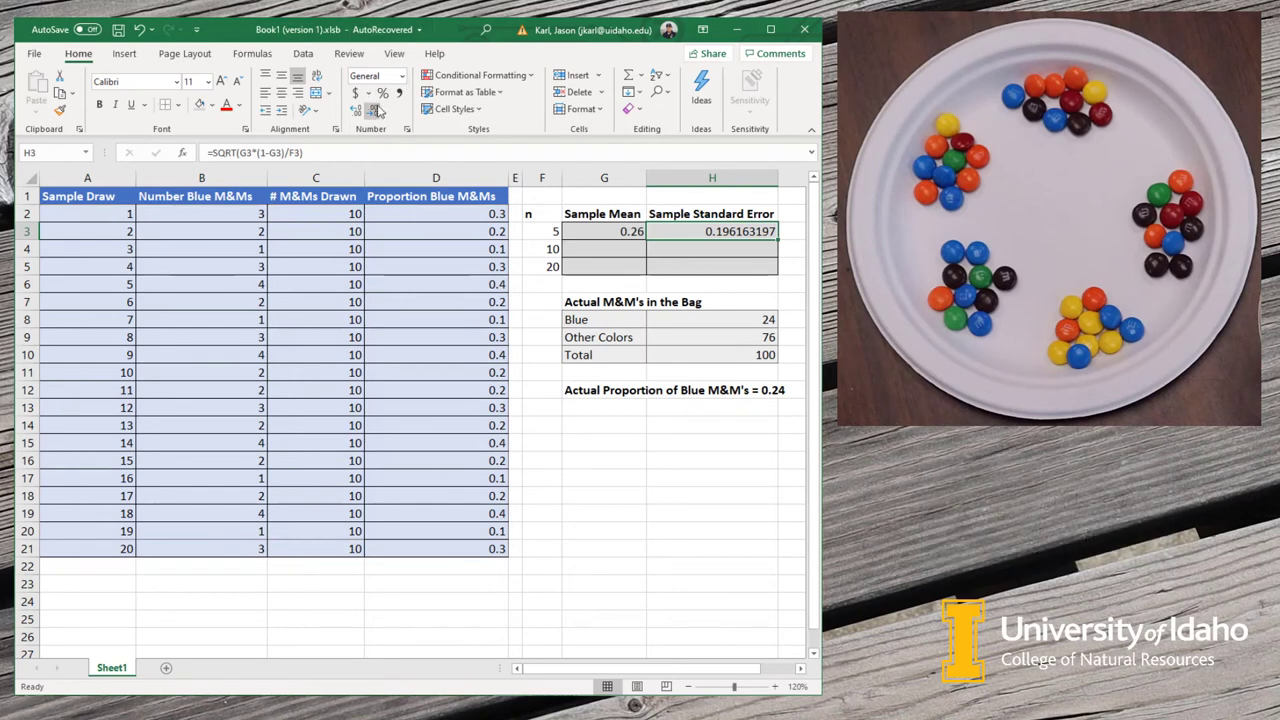
left_click(376, 108)
type("=")
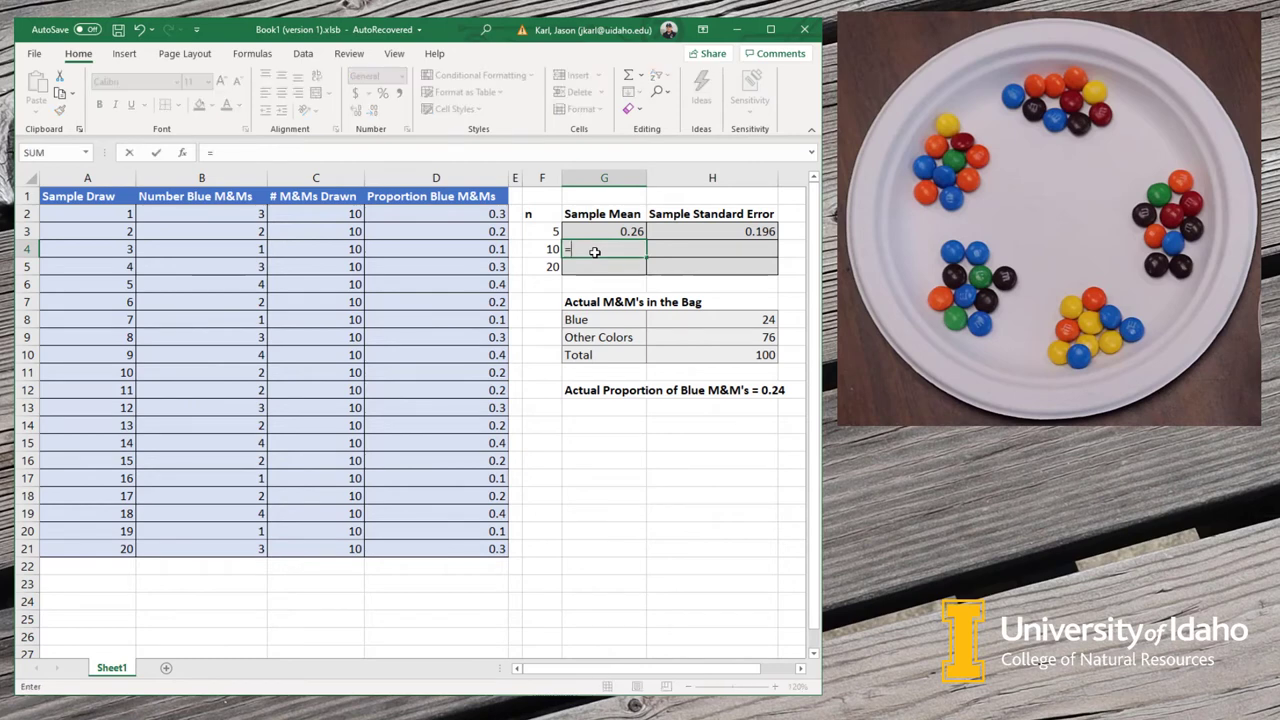
Step: Average the first 10 and all 20 proportions for the n=10 (0.25) and n=20 (0.245) means
type("av")
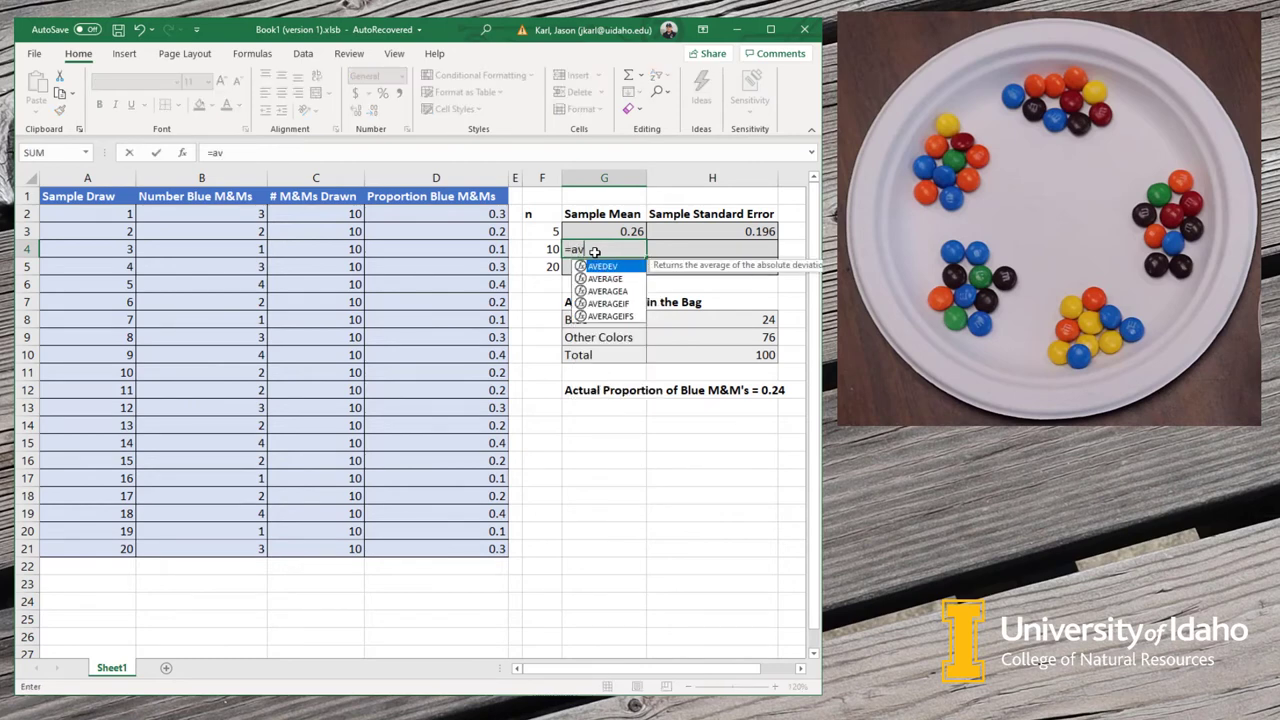
type("era")
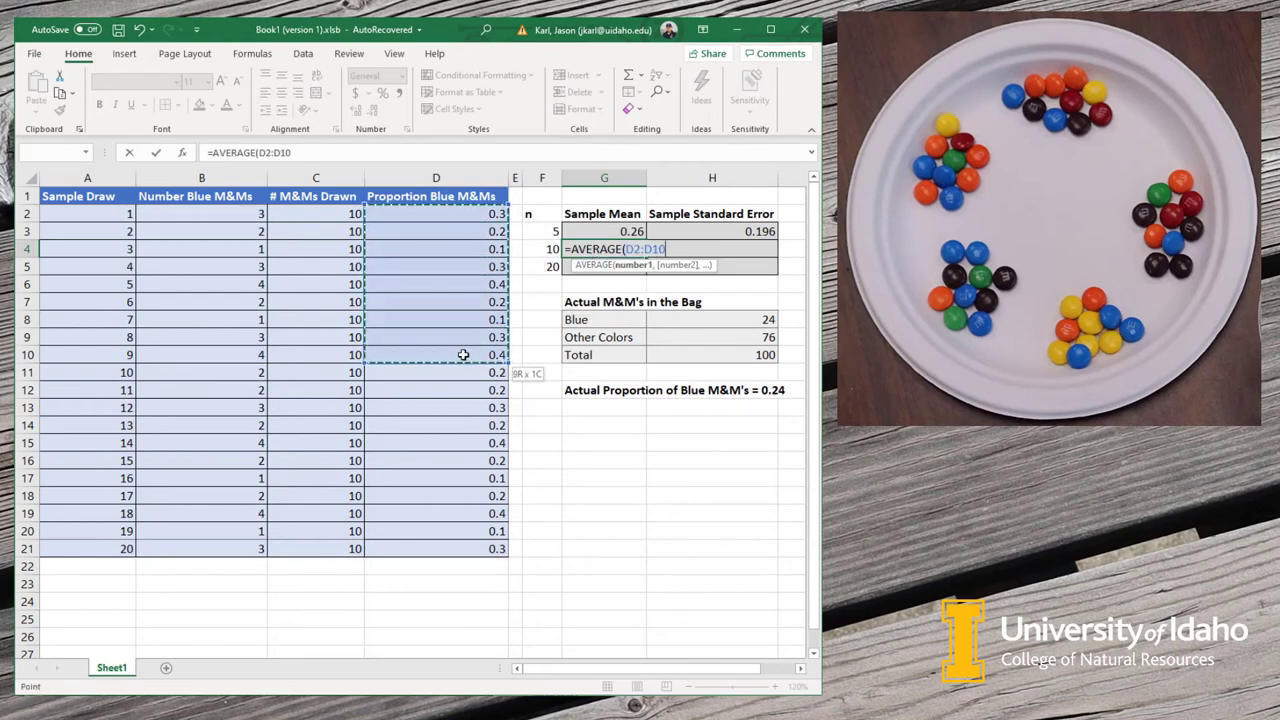
left_click_drag(464, 356, 460, 368)
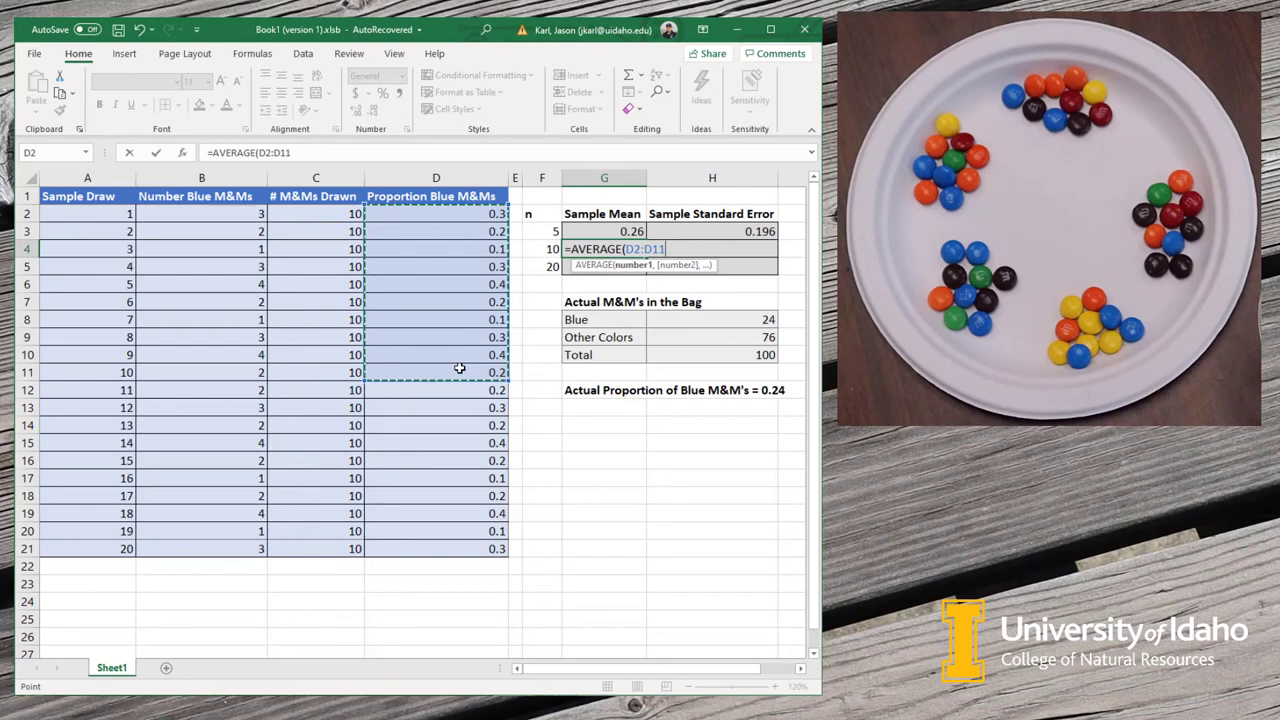
key("Enter")
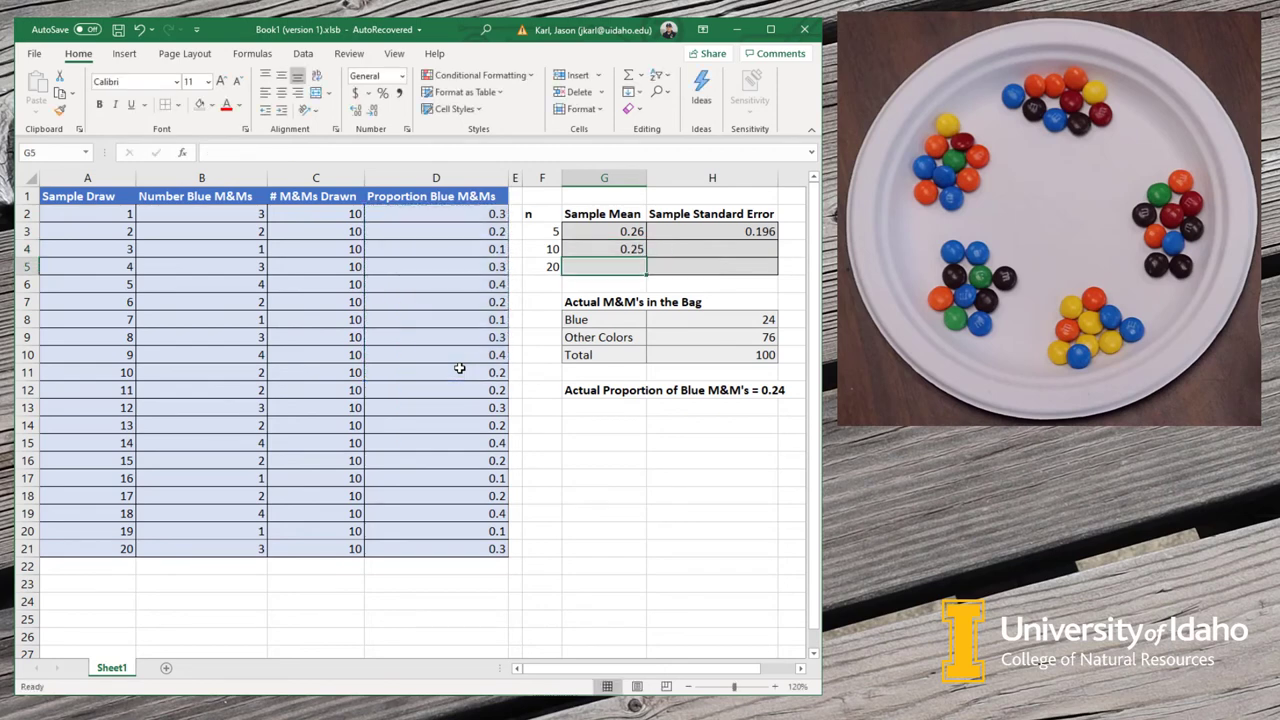
type("=average(D2:D21")
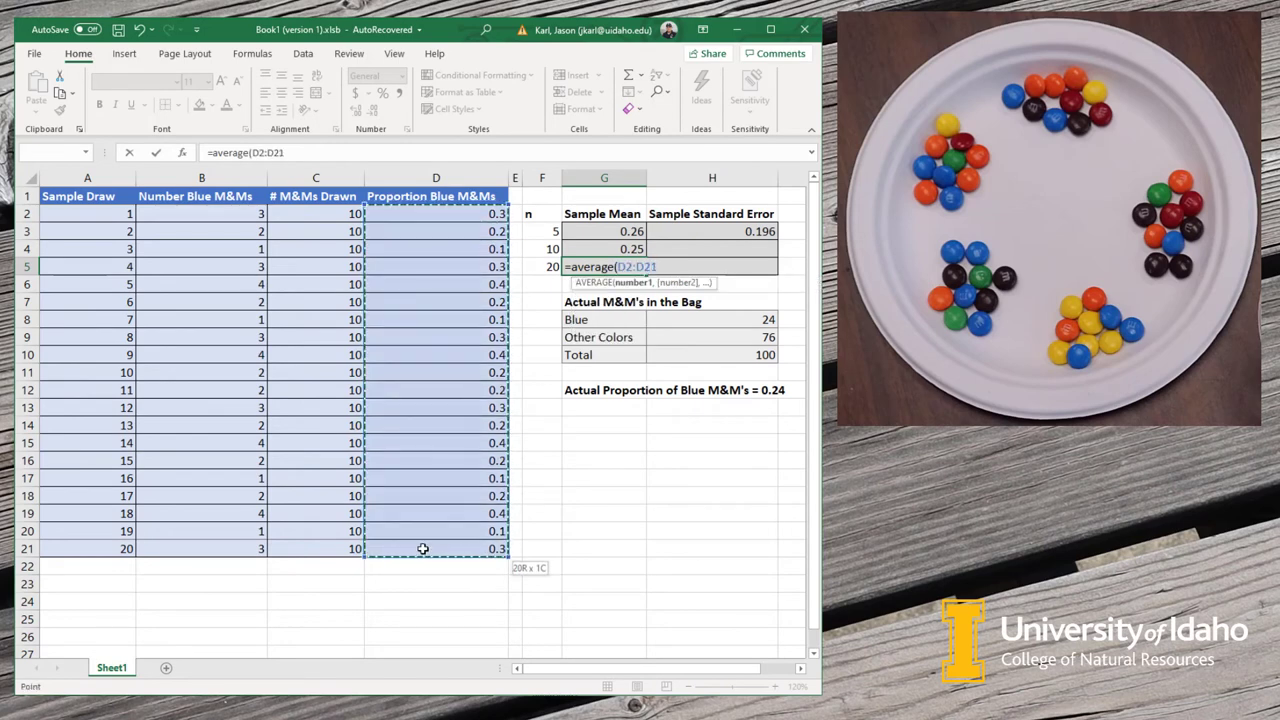
key("Enter")
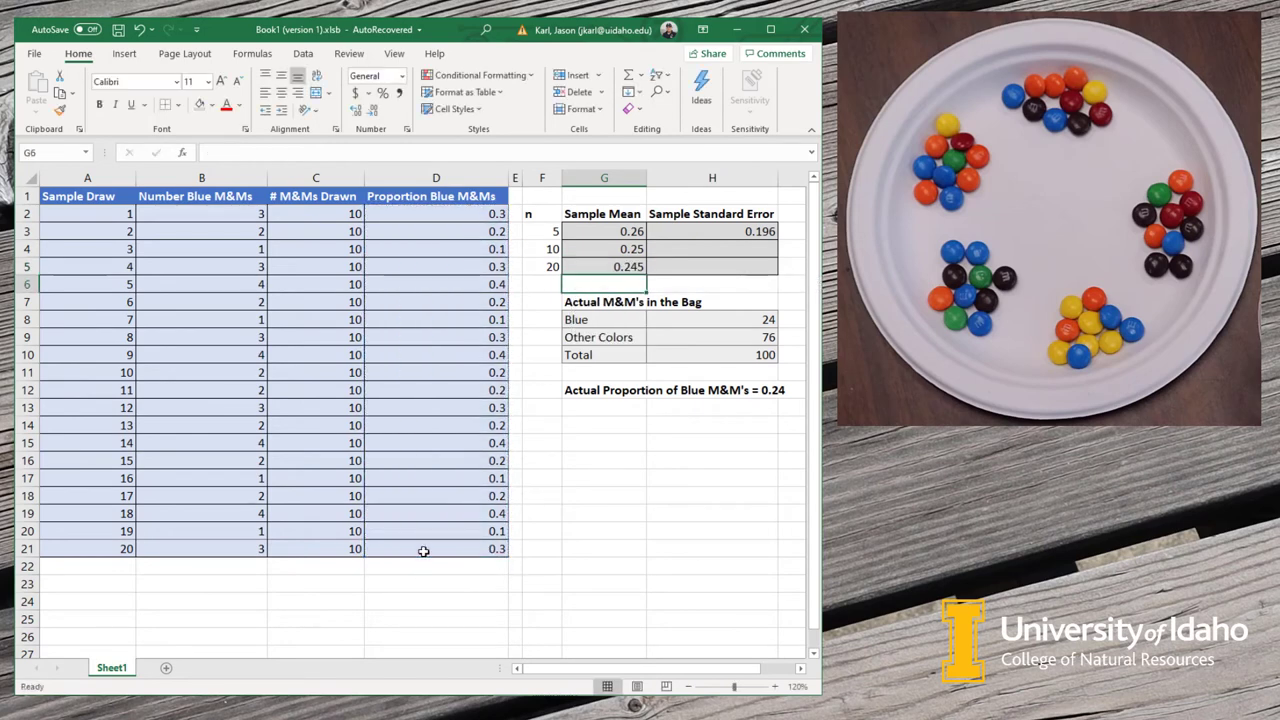
left_click(604, 266)
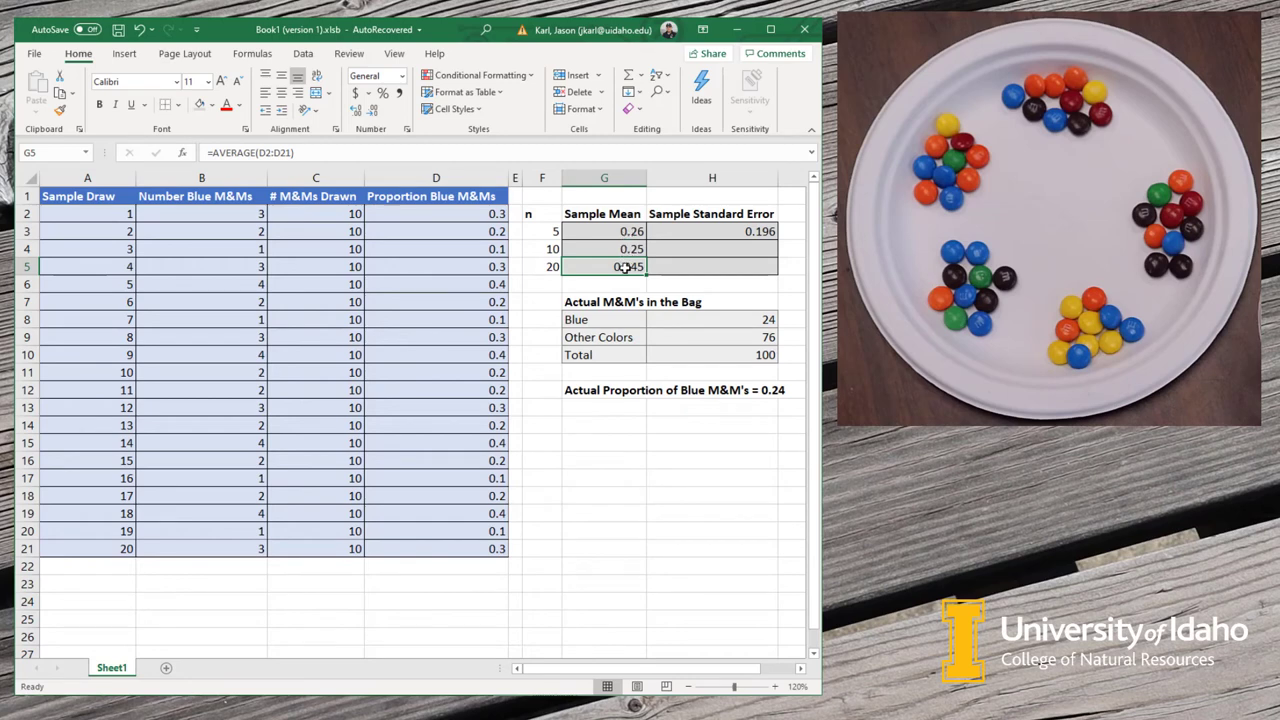
mouse_move(736, 392)
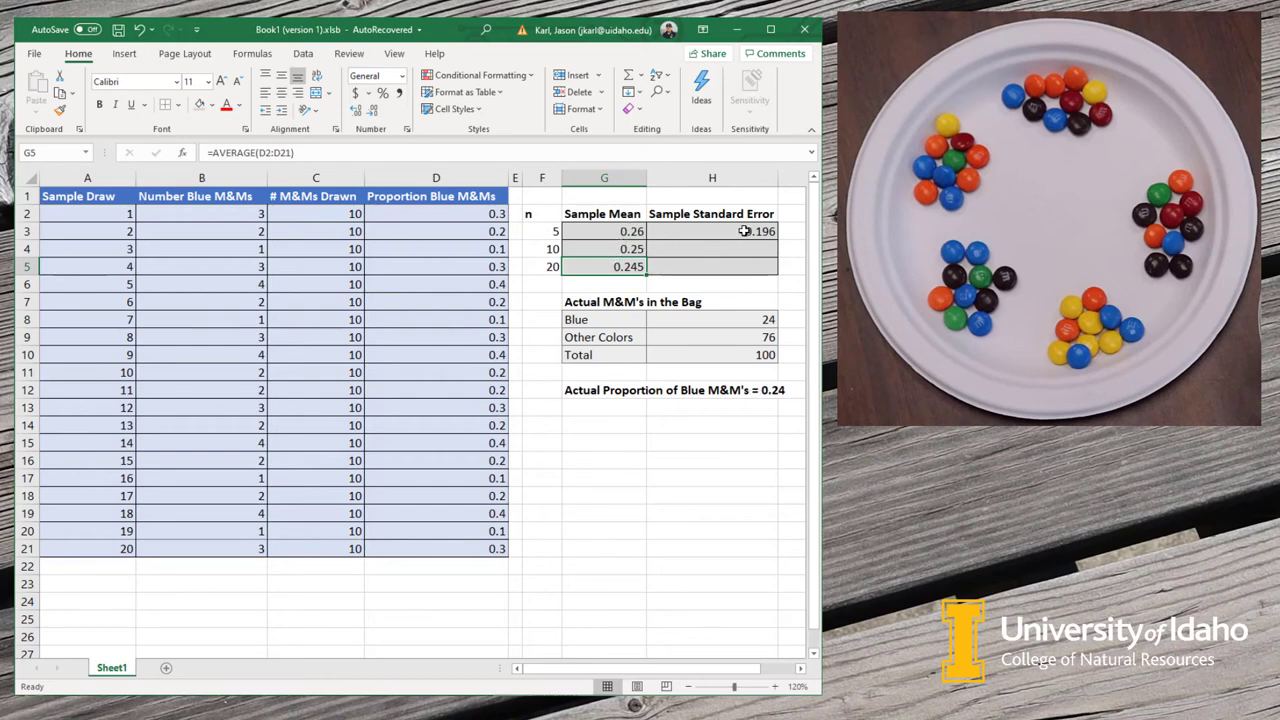
Step: Fill the standard error formula down to n=10 (0.137) and n=20 (0.096) and review the formulas
left_click(712, 232)
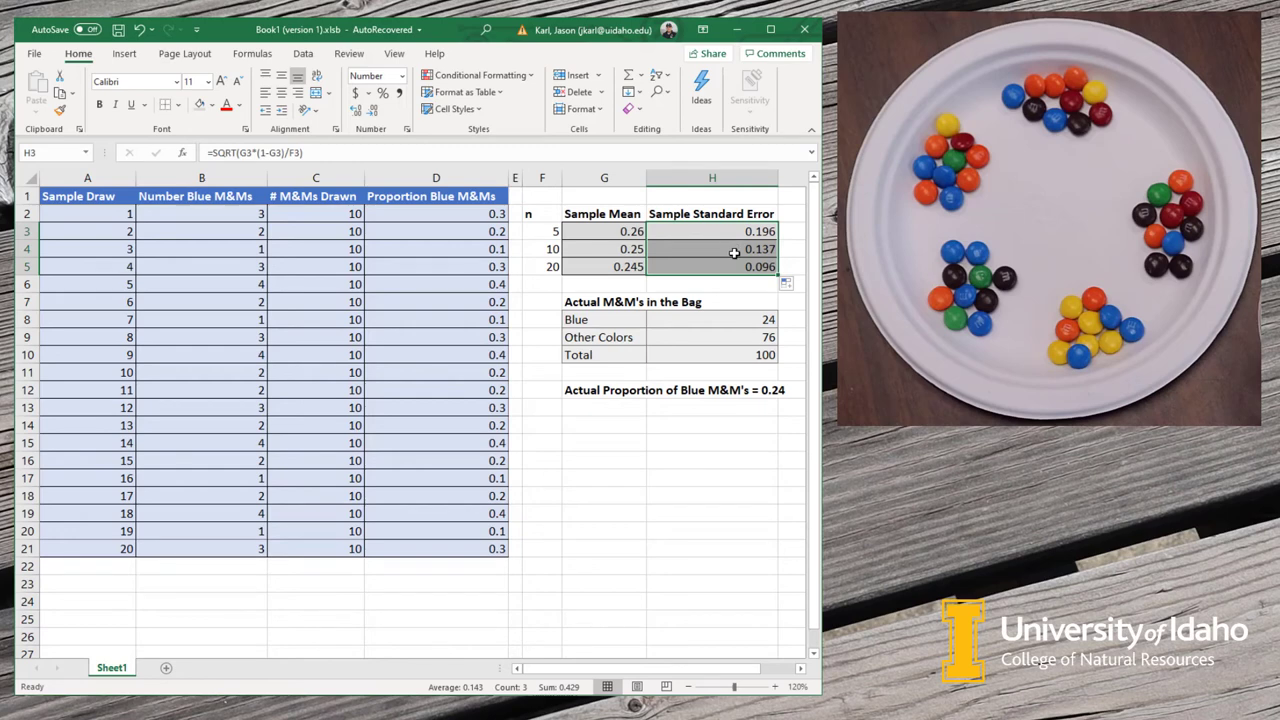
left_click(712, 284)
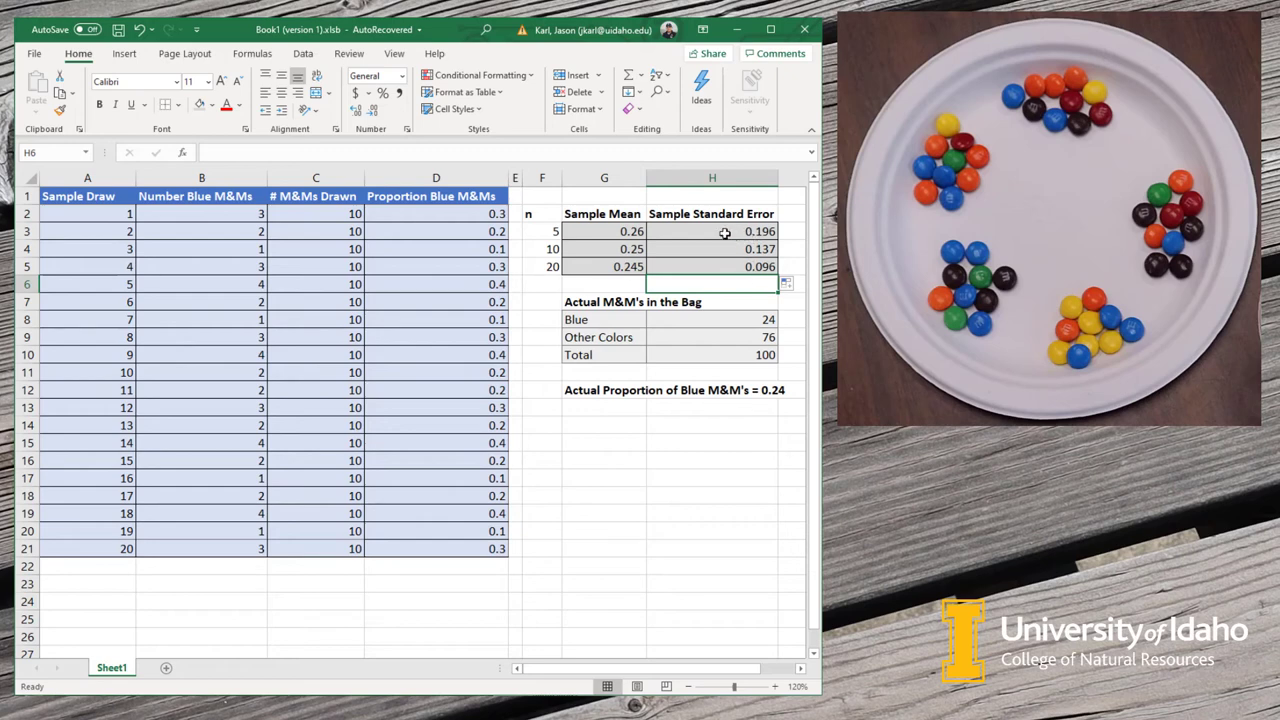
left_click(724, 232)
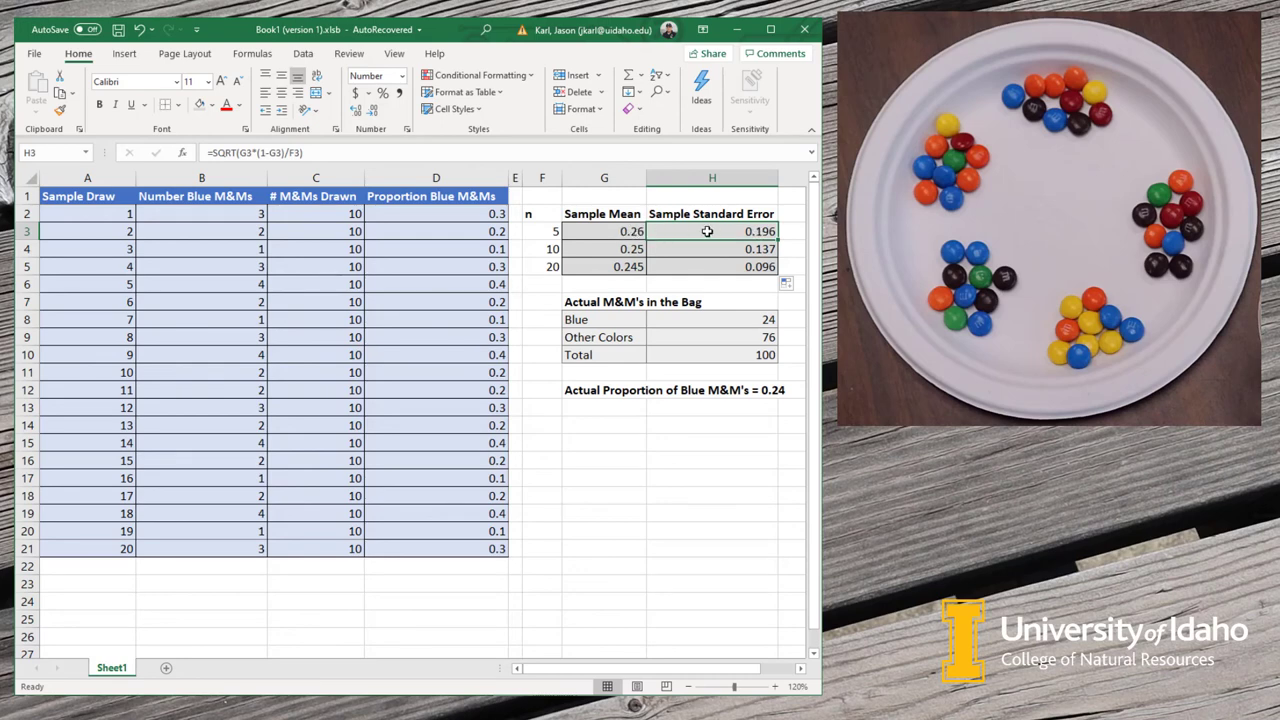
mouse_move(700, 268)
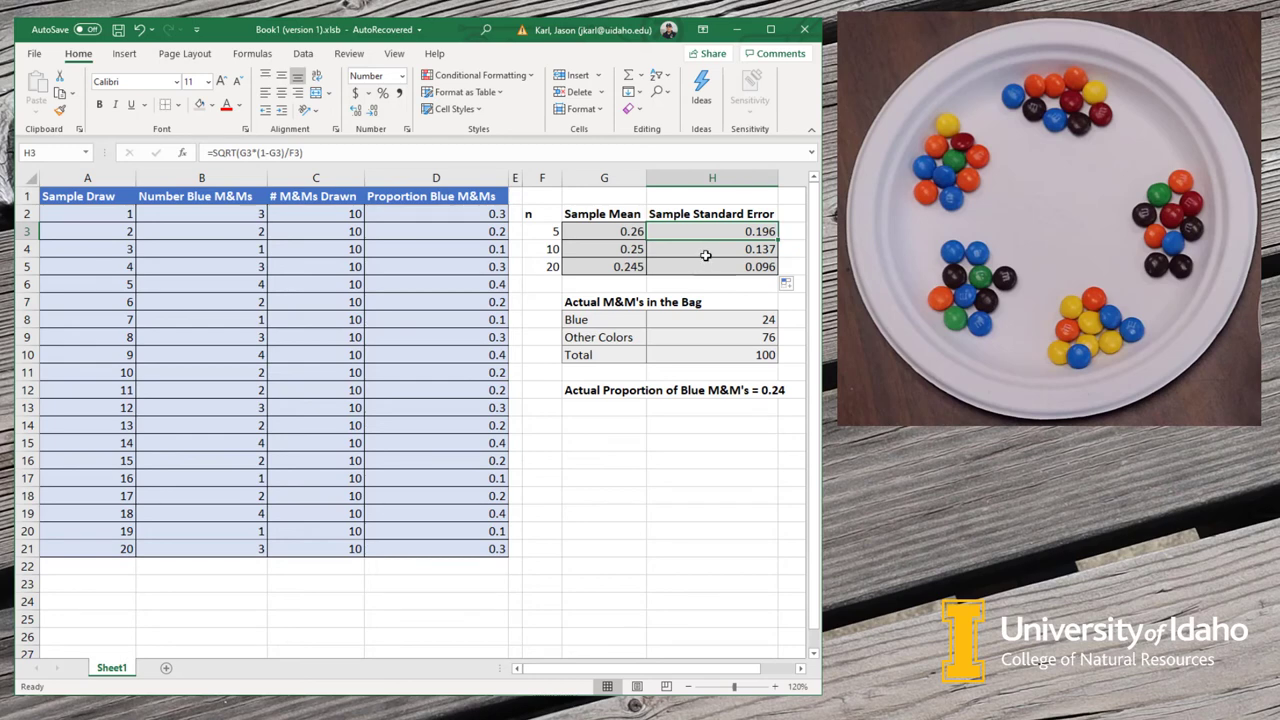
left_click(708, 266)
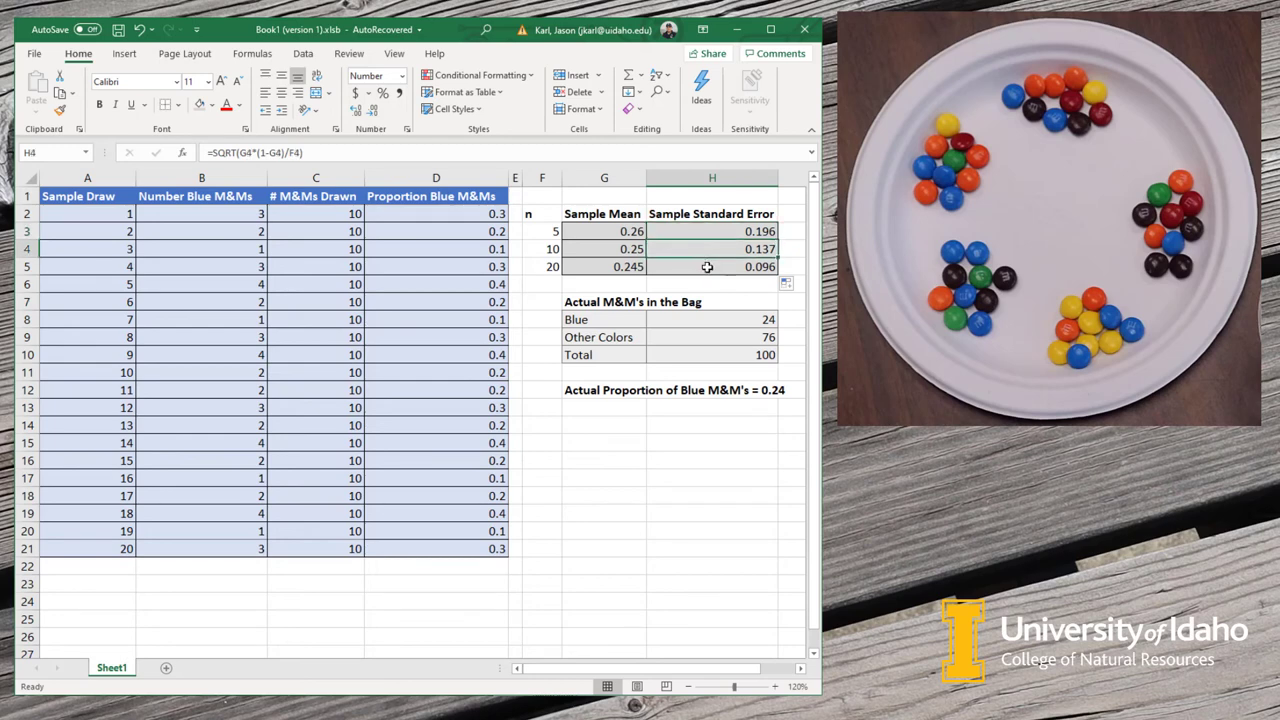
left_click(708, 266)
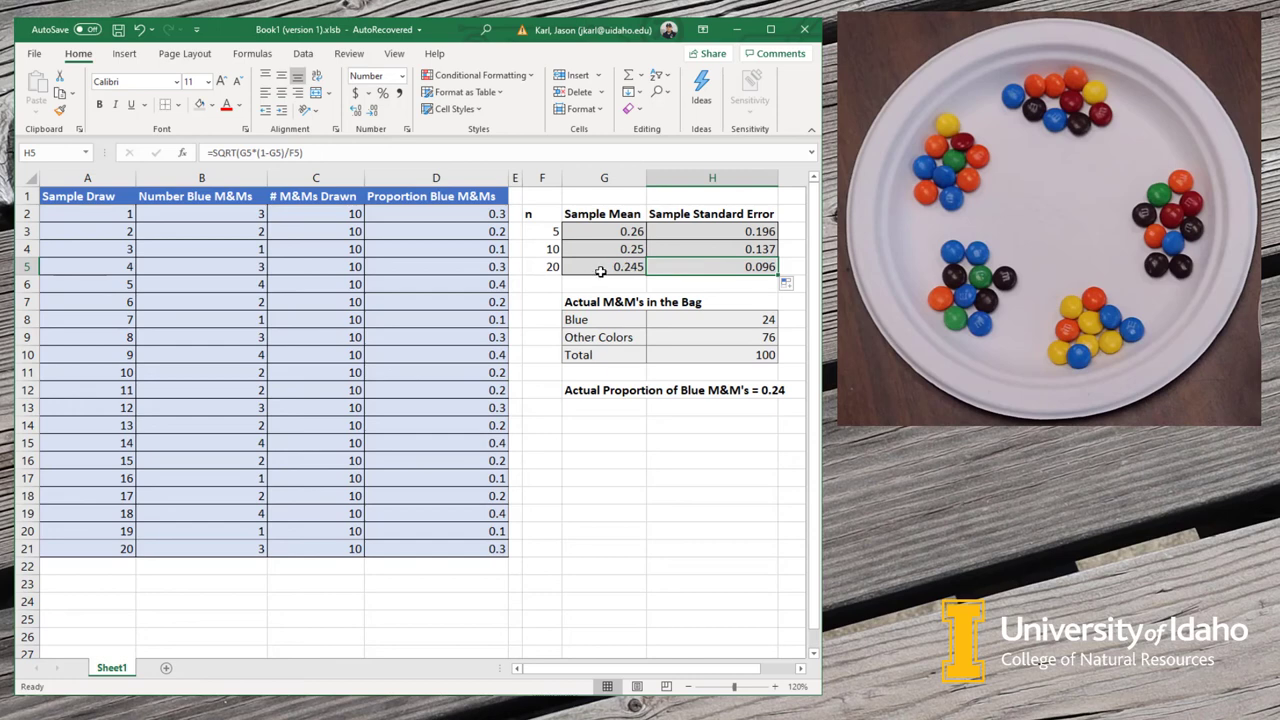
left_click(604, 266)
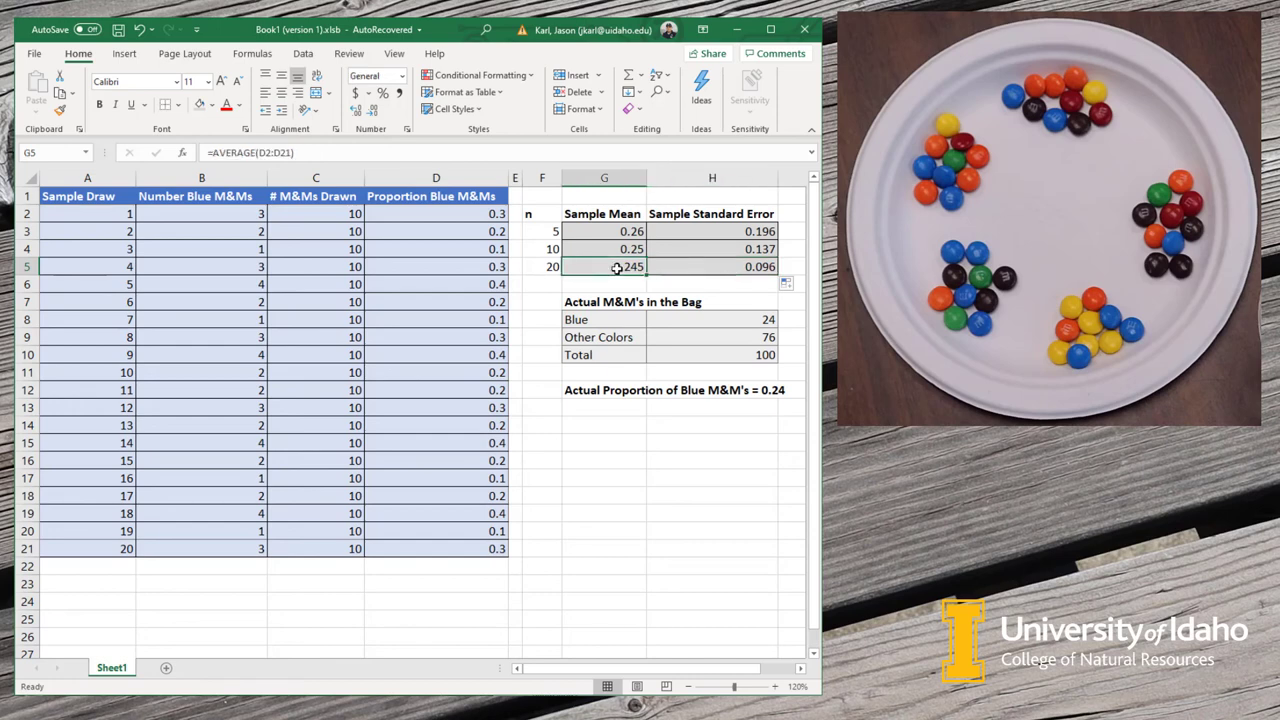